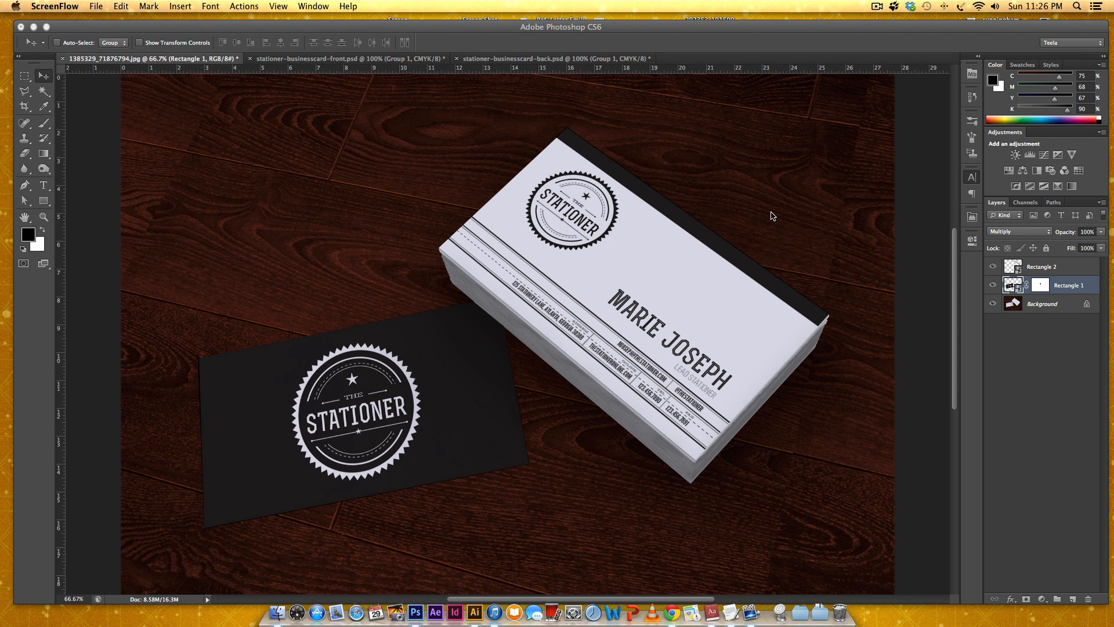
mouse_move(811, 187)
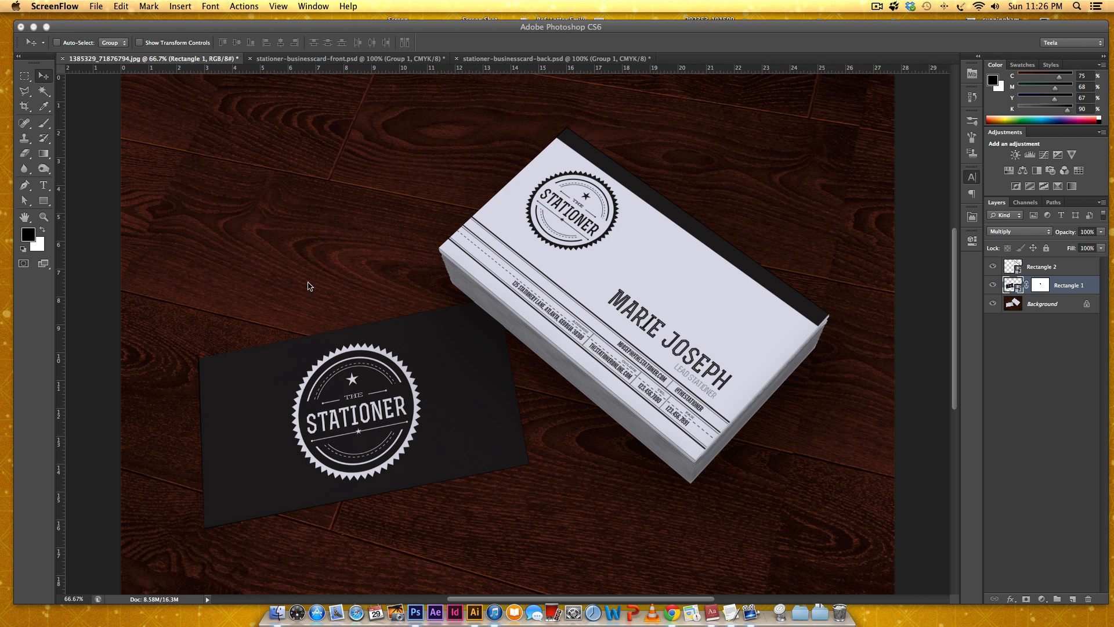
mouse_move(617, 431)
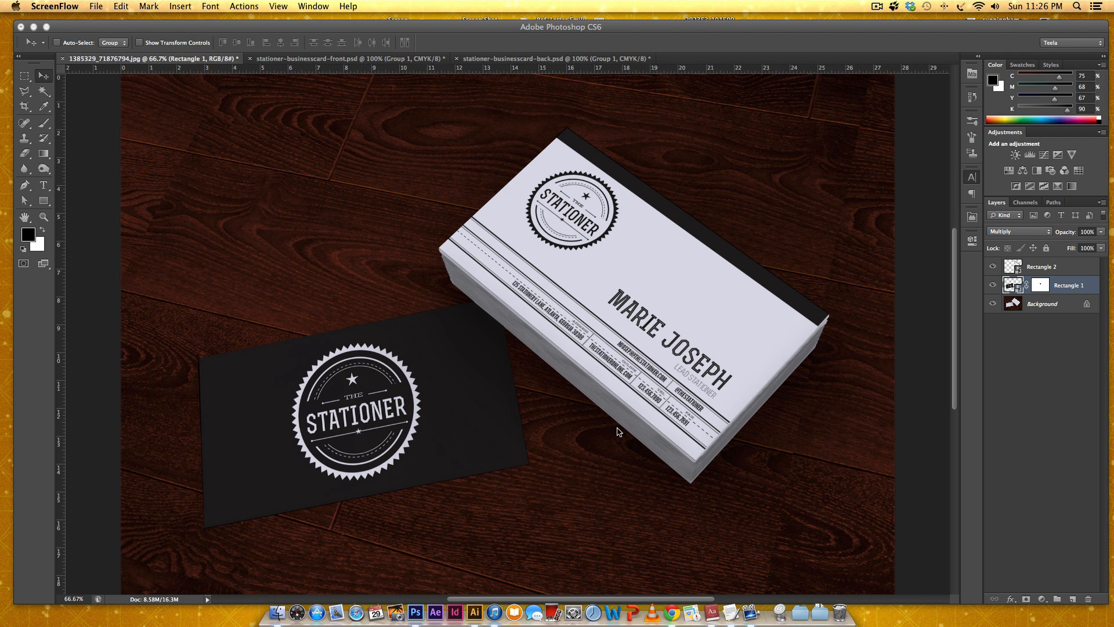
mouse_move(776, 256)
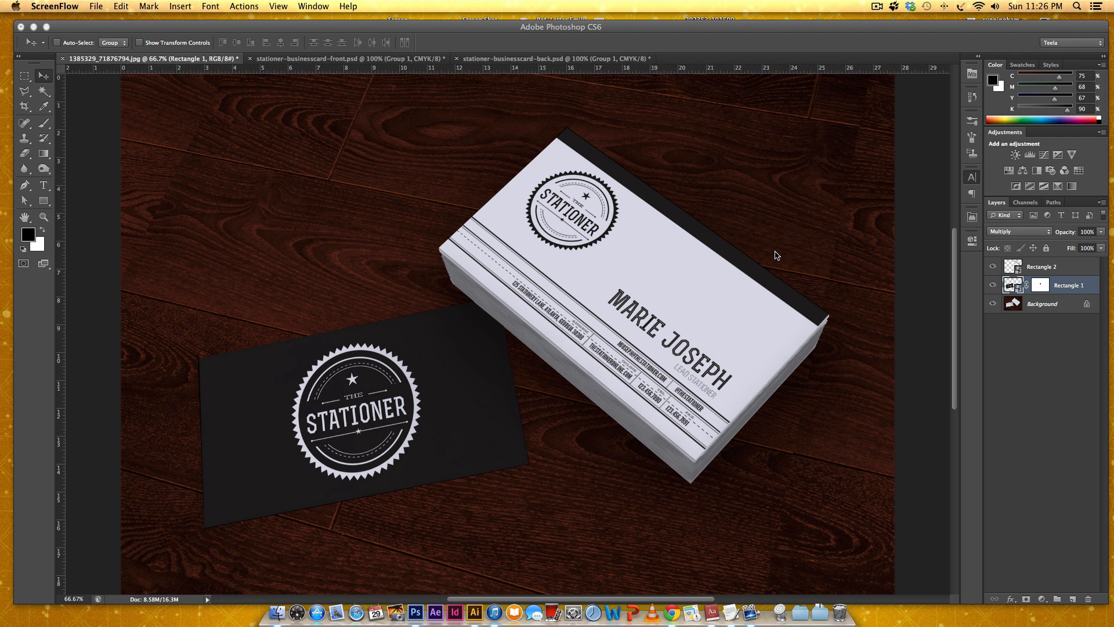
mouse_move(773, 235)
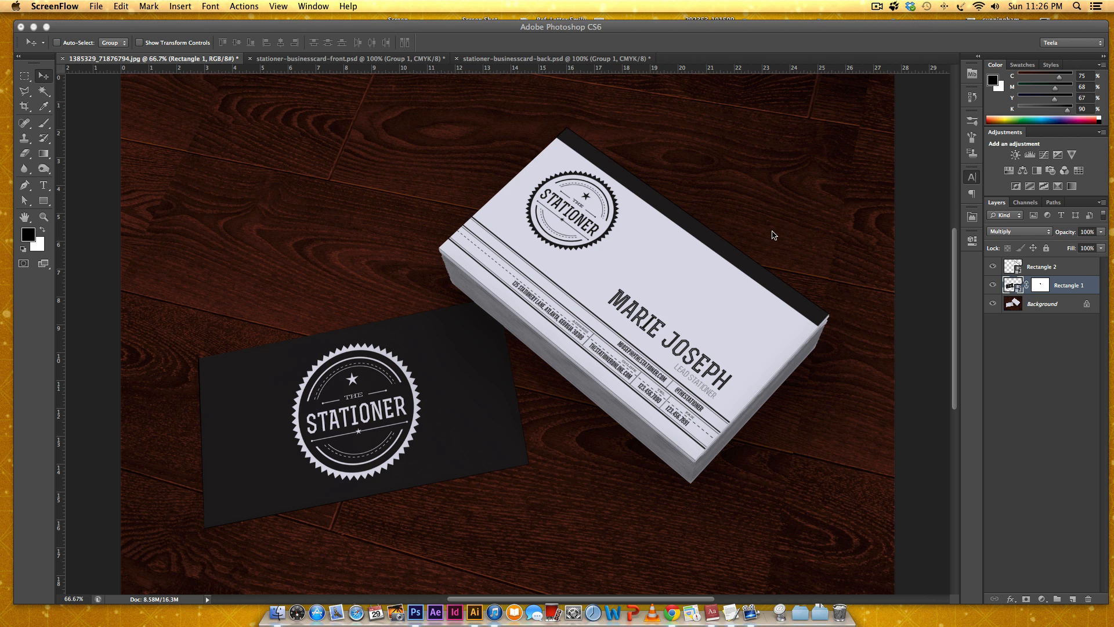
mouse_move(320, 117)
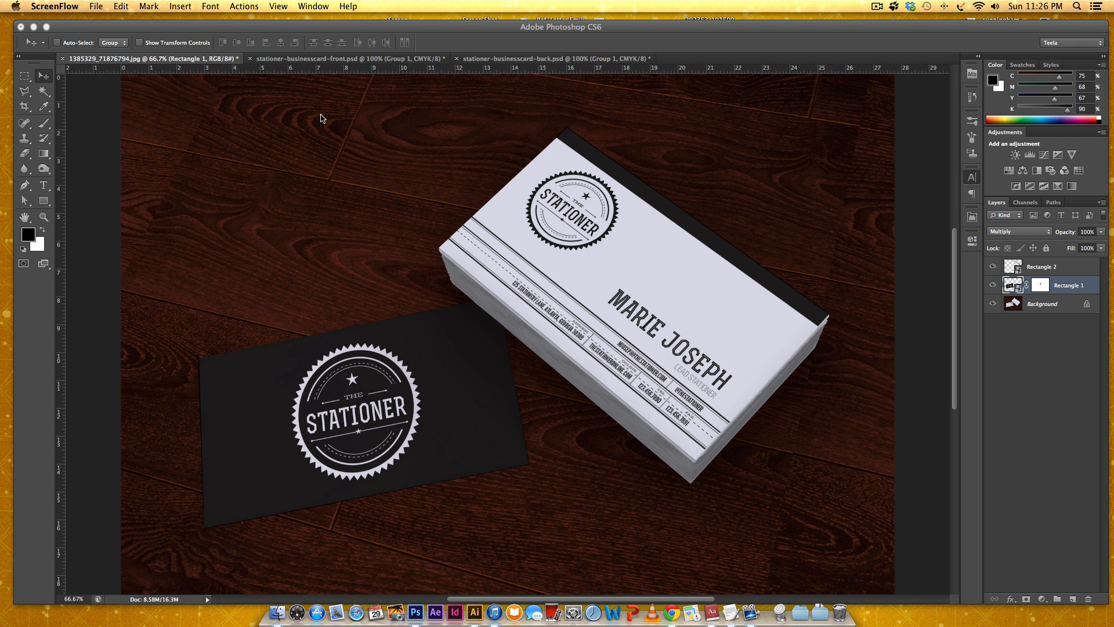
mouse_move(284, 202)
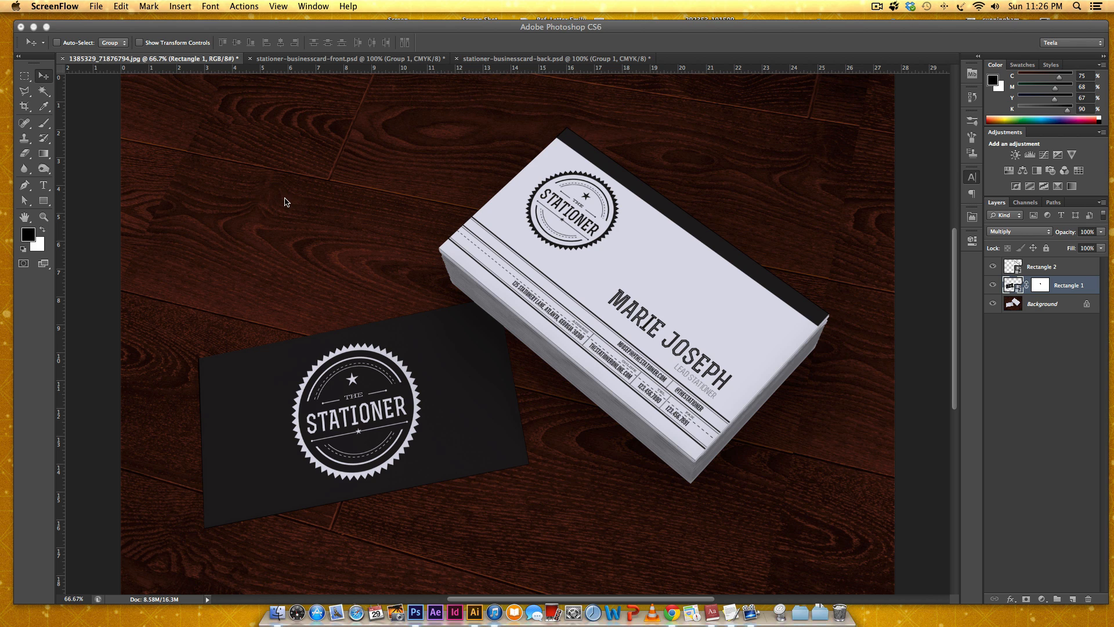
mouse_move(263, 207)
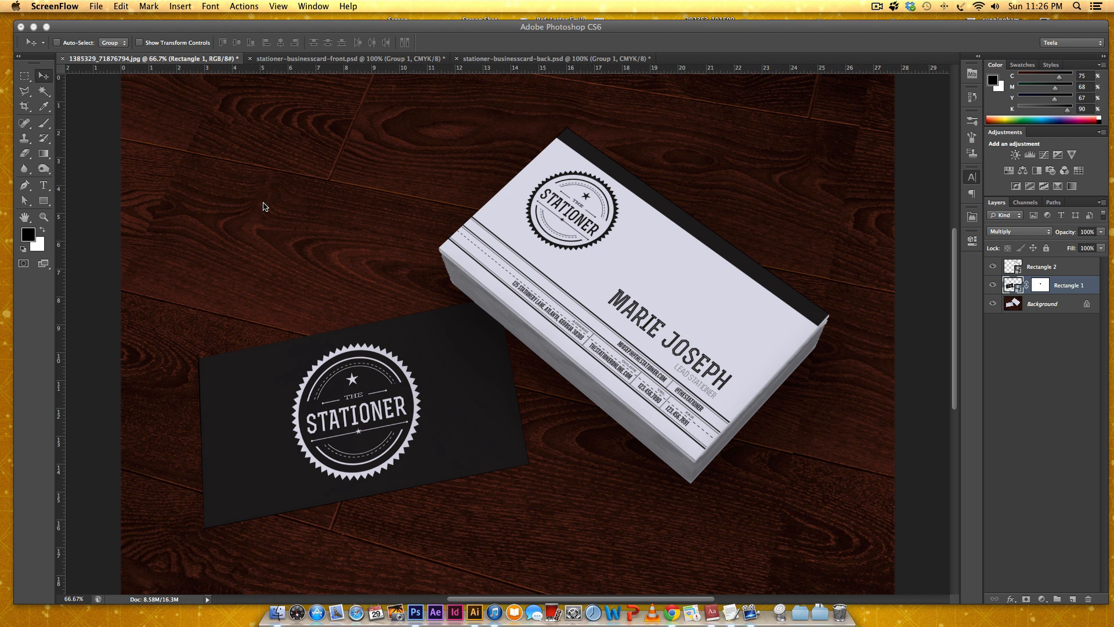
Open the full-size free download of the blank Business Card Mockup 2 photo in a new Chrome tab
click(666, 611)
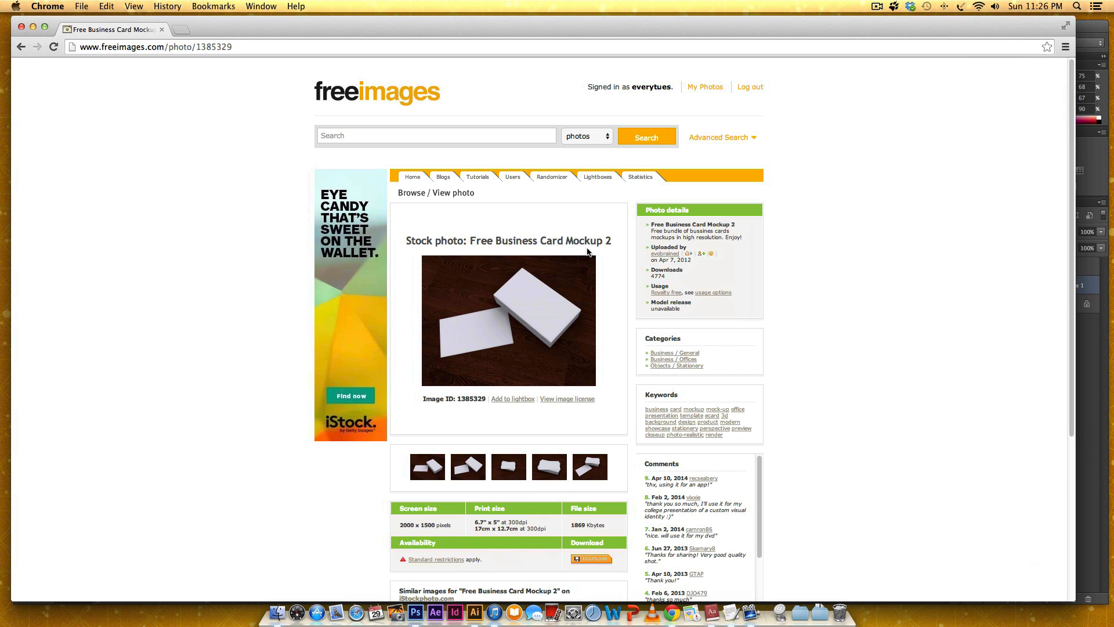
mouse_move(576, 291)
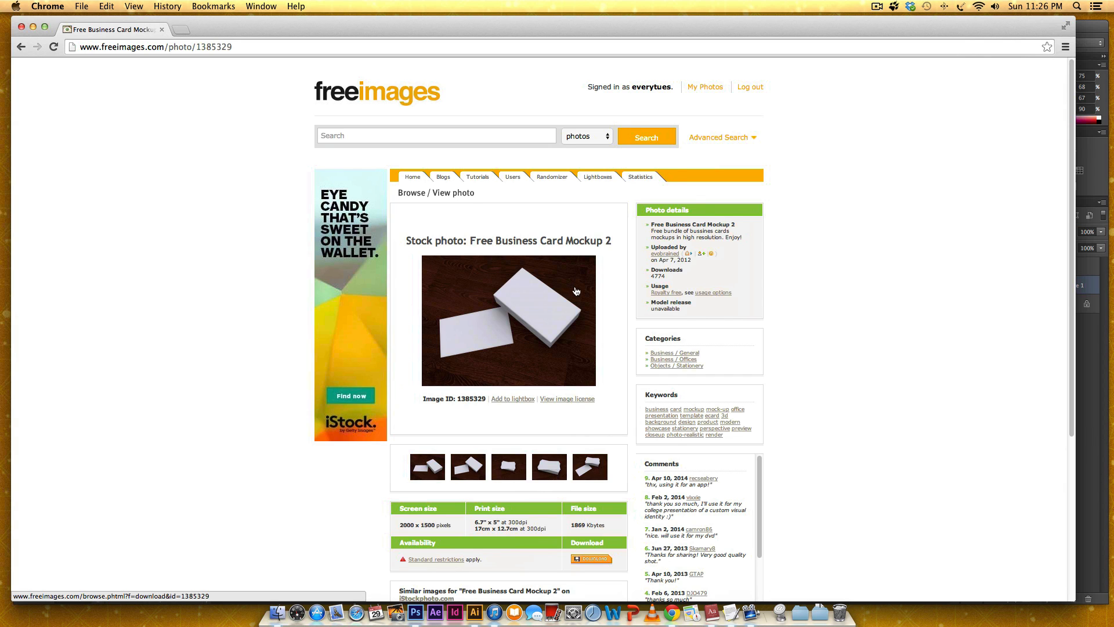
mouse_move(561, 234)
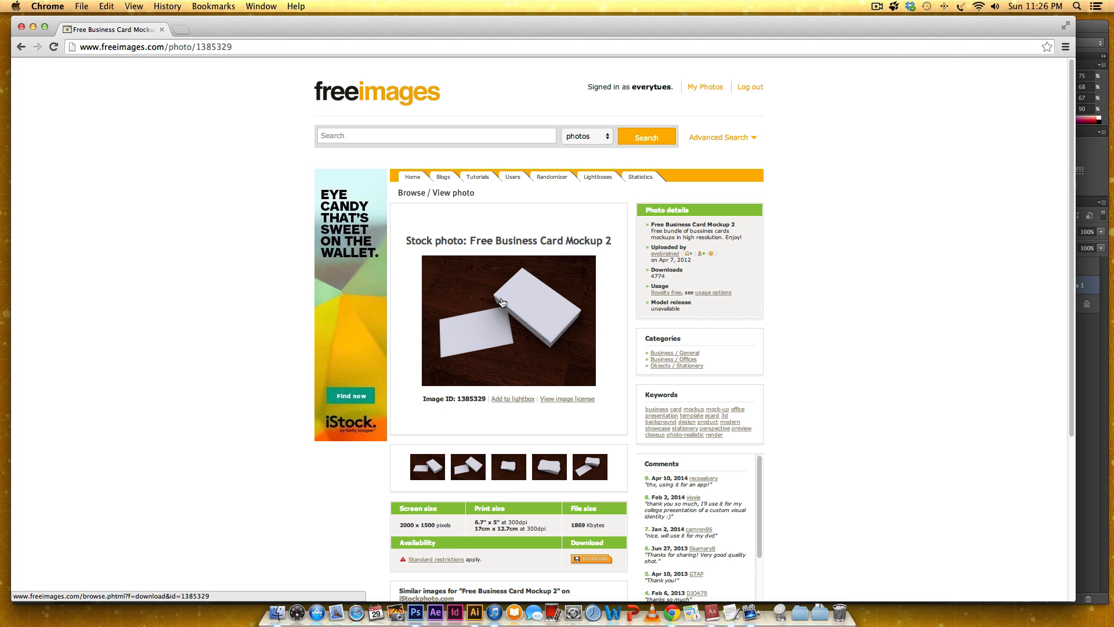
mouse_move(434, 291)
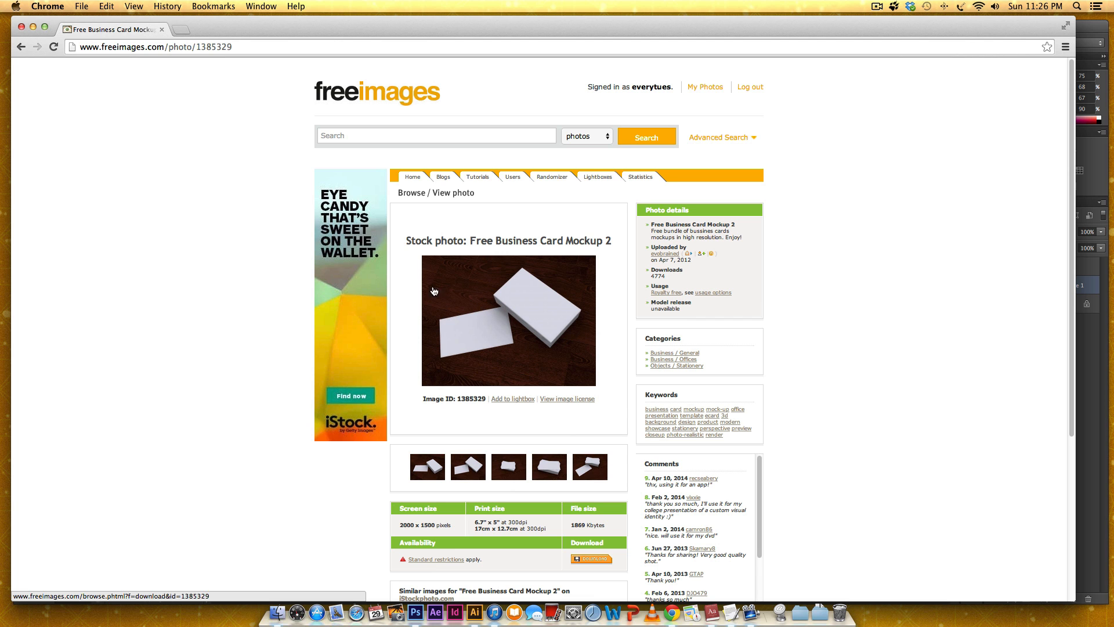
click(591, 559)
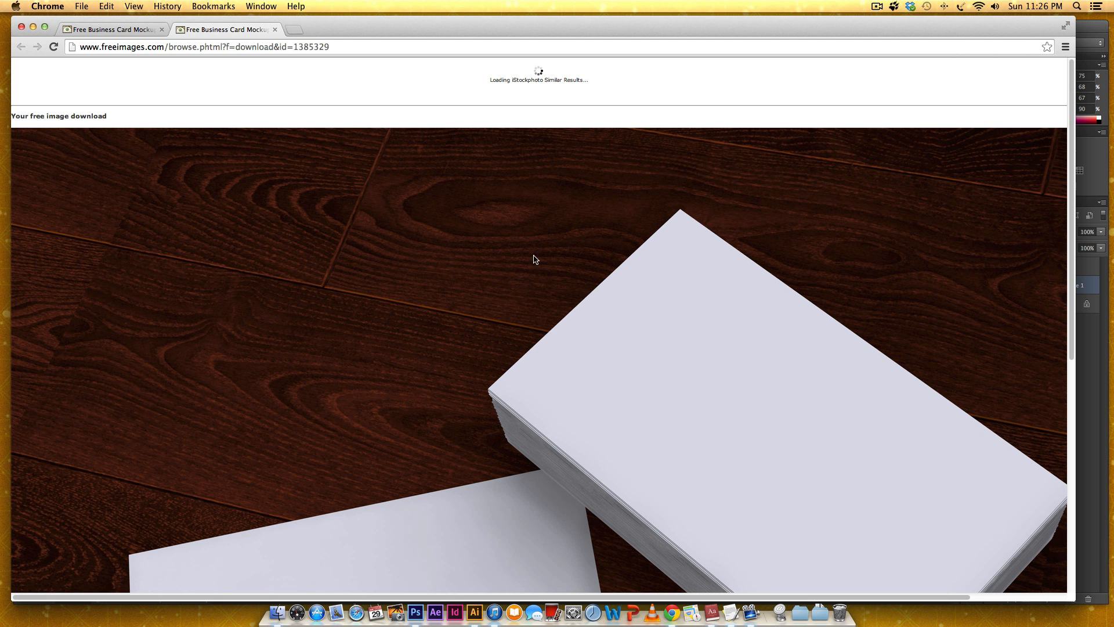
scroll(down, 3)
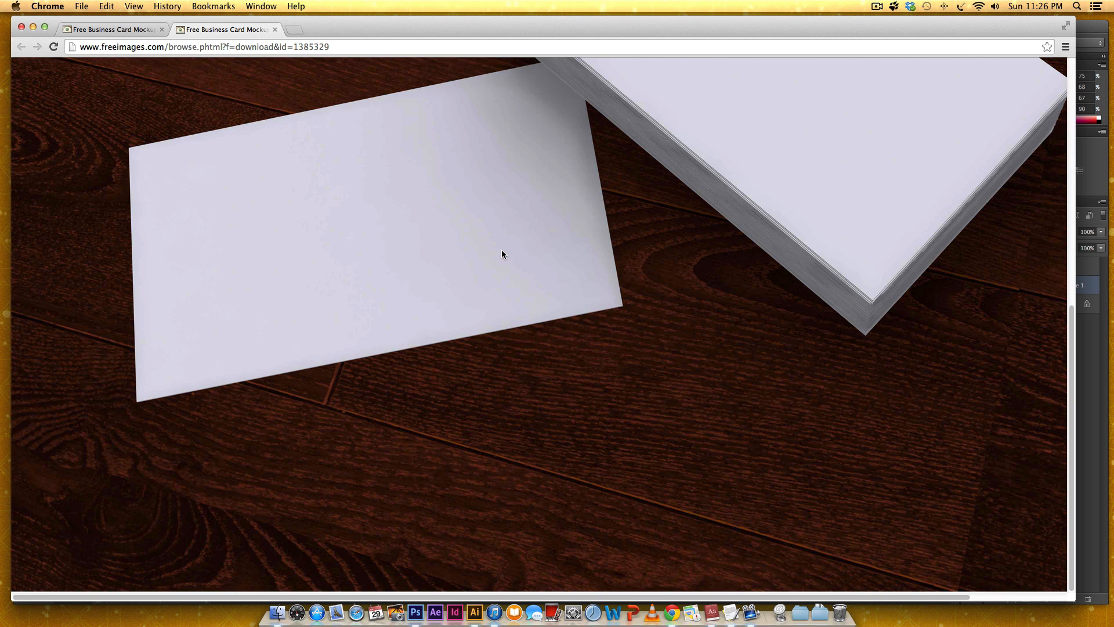
mouse_move(594, 35)
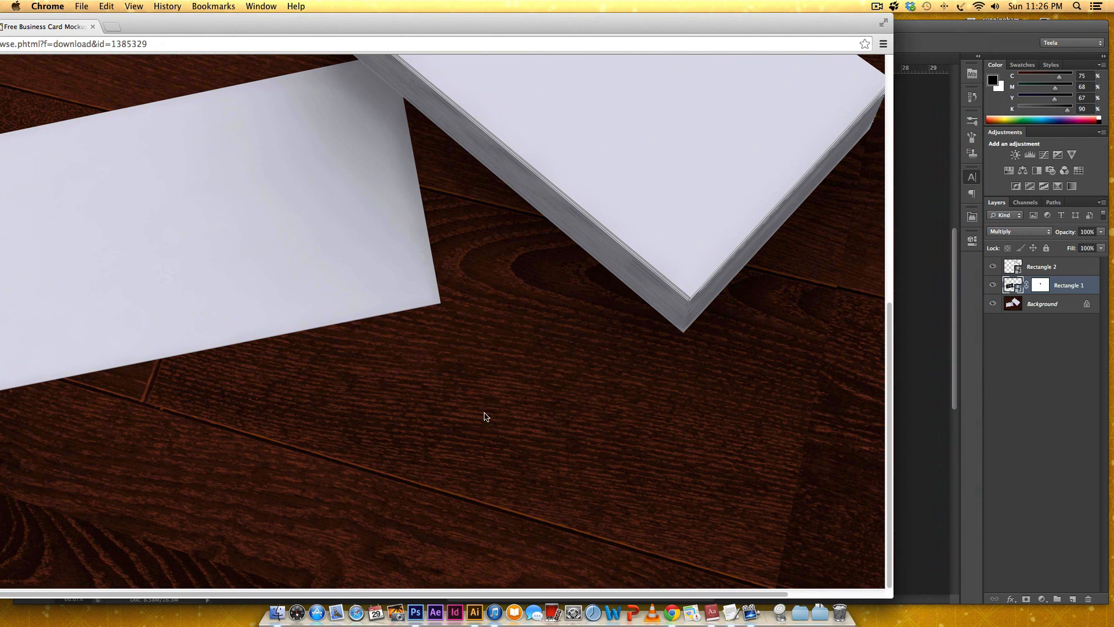
Open the downloaded card-stack JPG in Photoshop, compare it with the finished mockup, and return to it
click(414, 611)
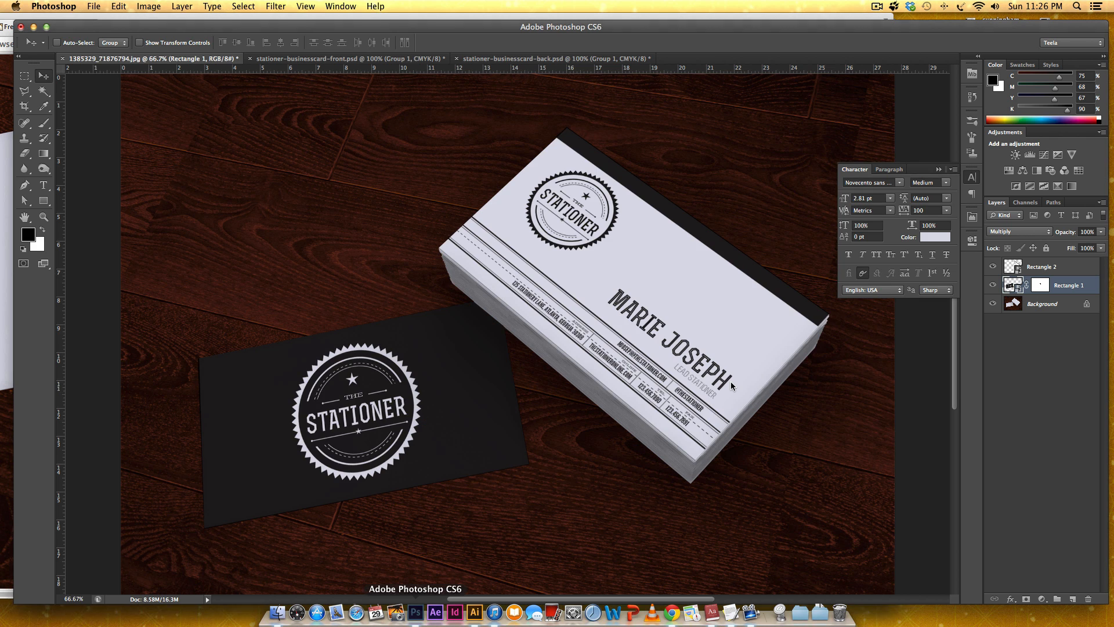
click(724, 58)
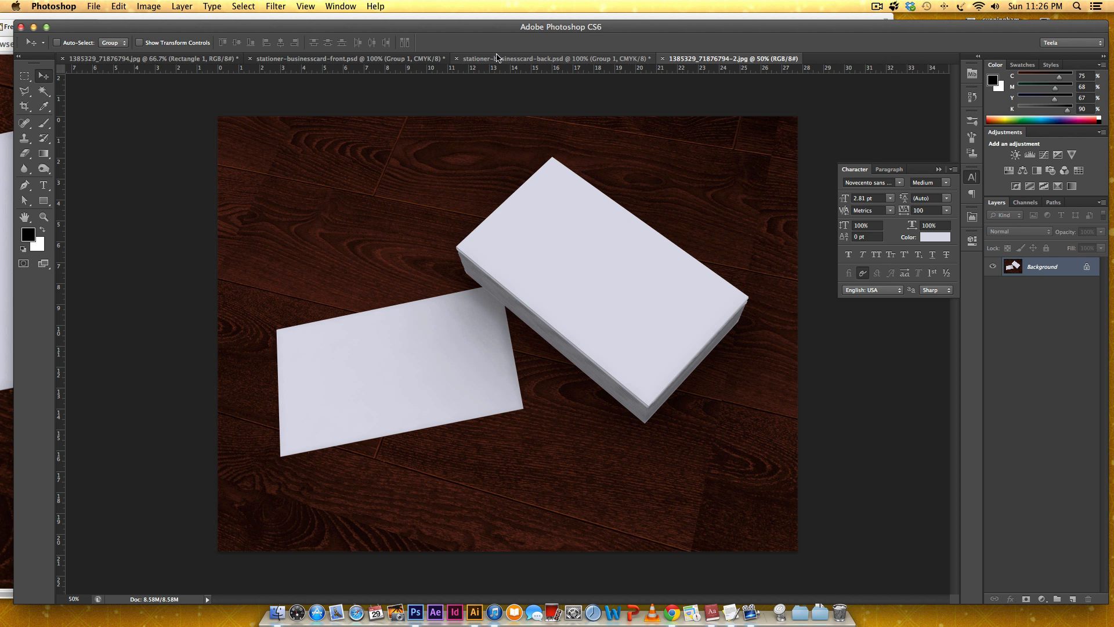
click(150, 58)
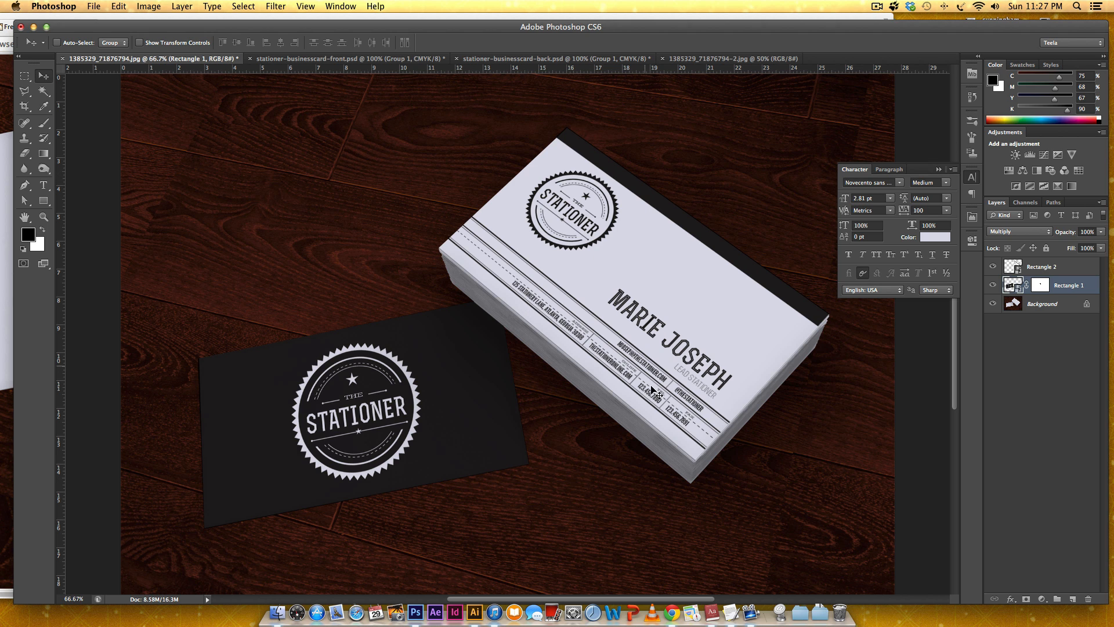
mouse_move(514, 230)
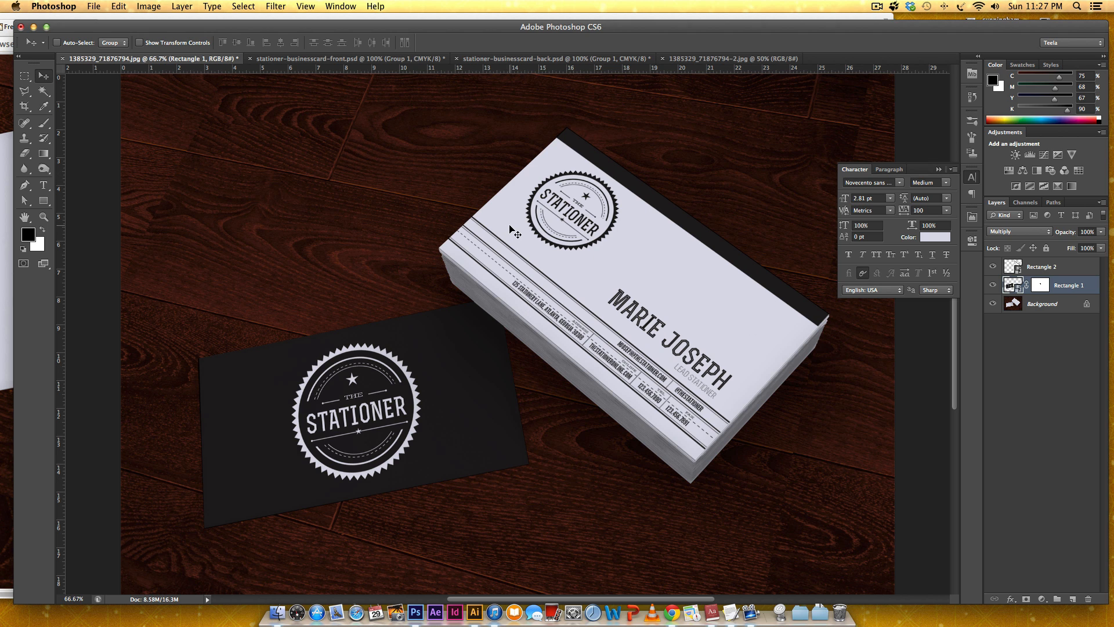
mouse_move(556, 253)
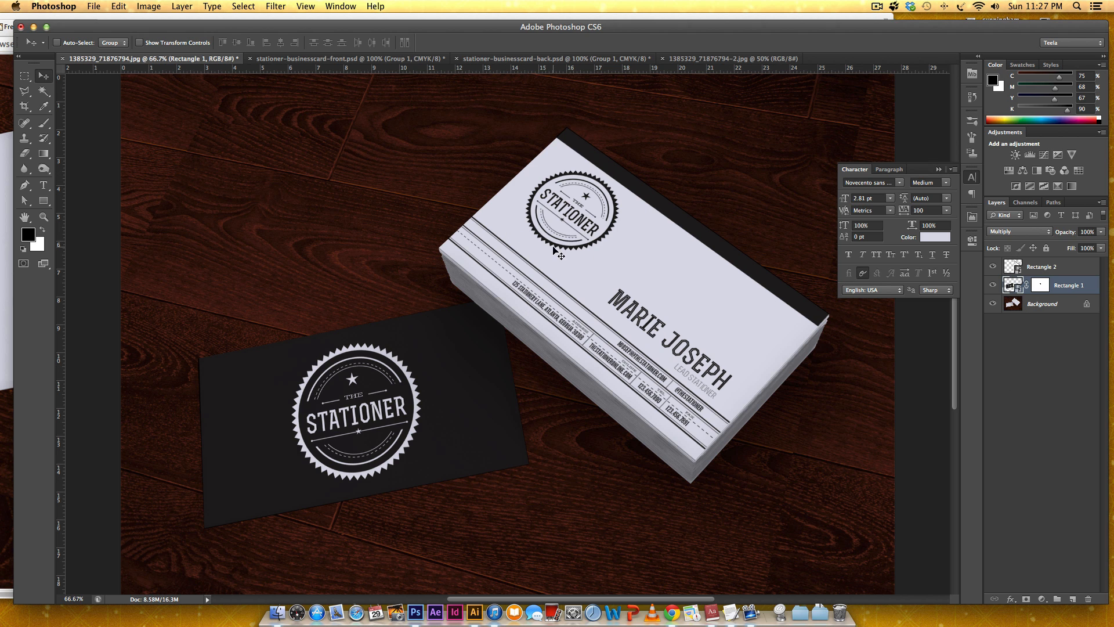
mouse_move(410, 133)
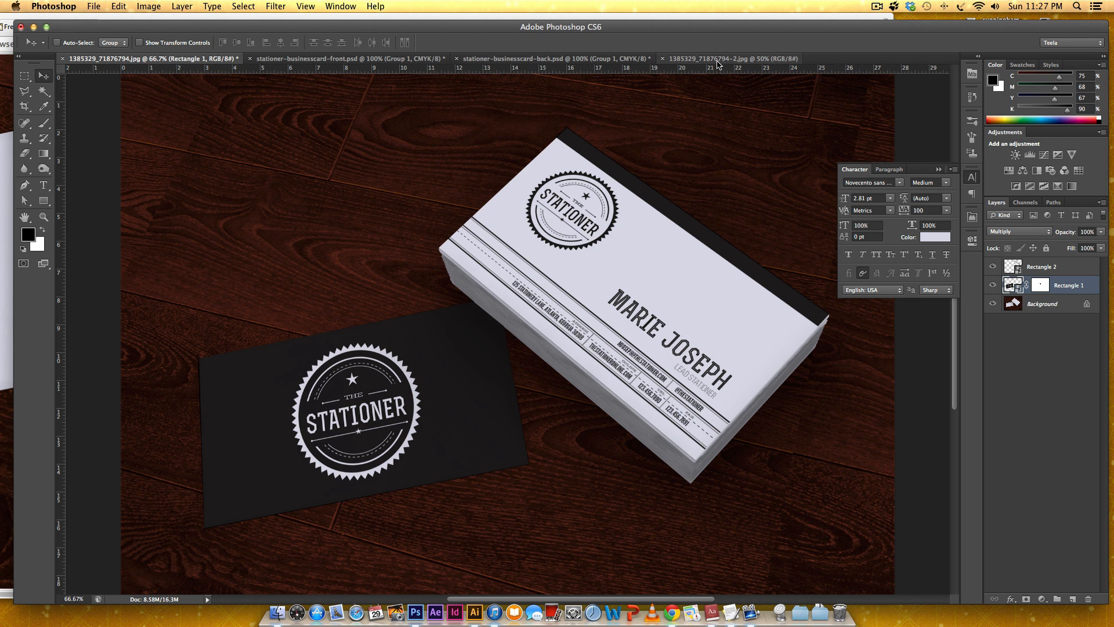
click(735, 58)
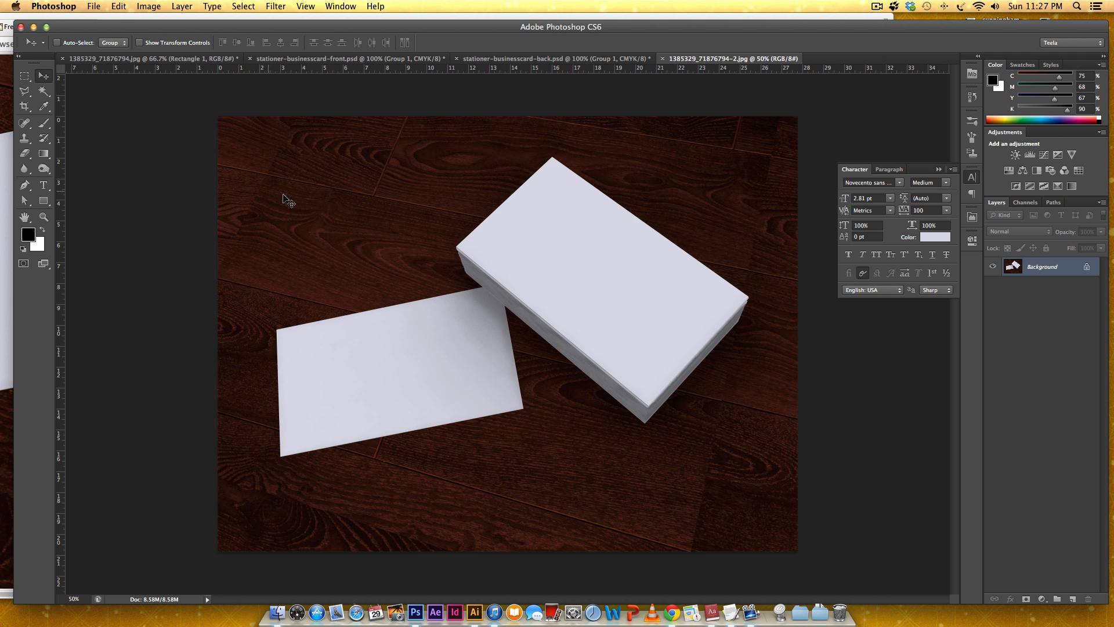
Draw a white 900 × 488 px rectangle over the loose card and convert it to a Smart Object
click(23, 186)
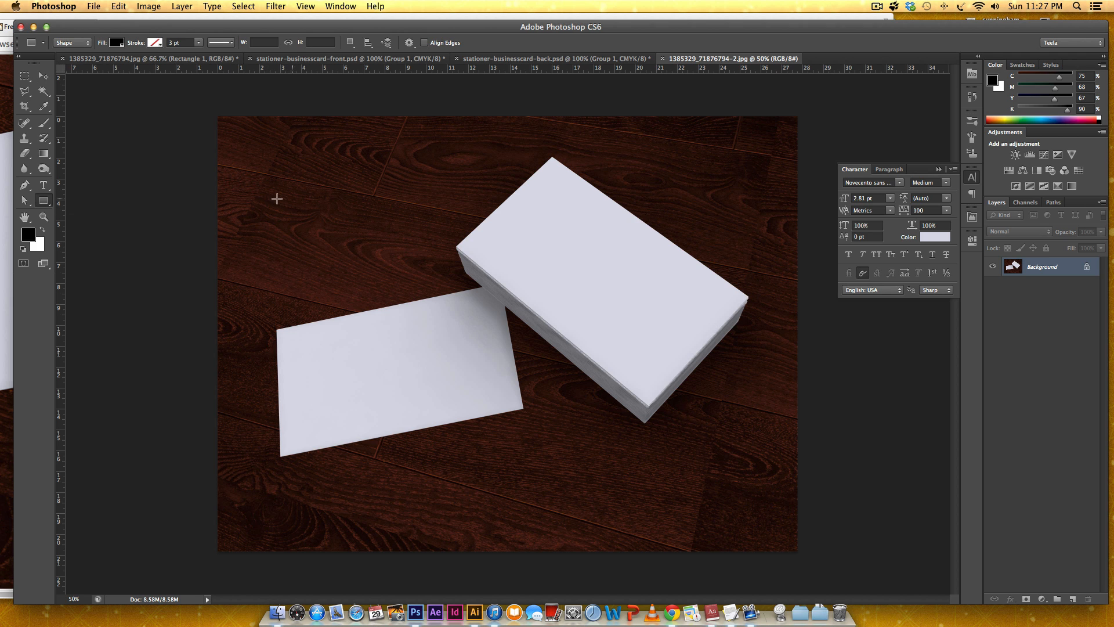
mouse_move(48, 231)
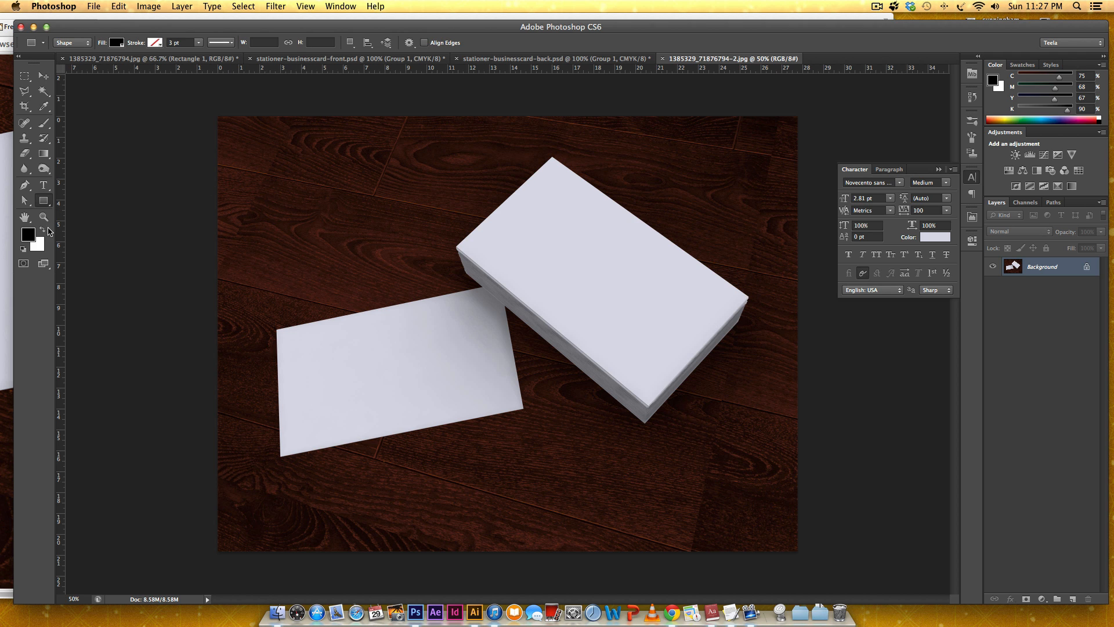
click(42, 228)
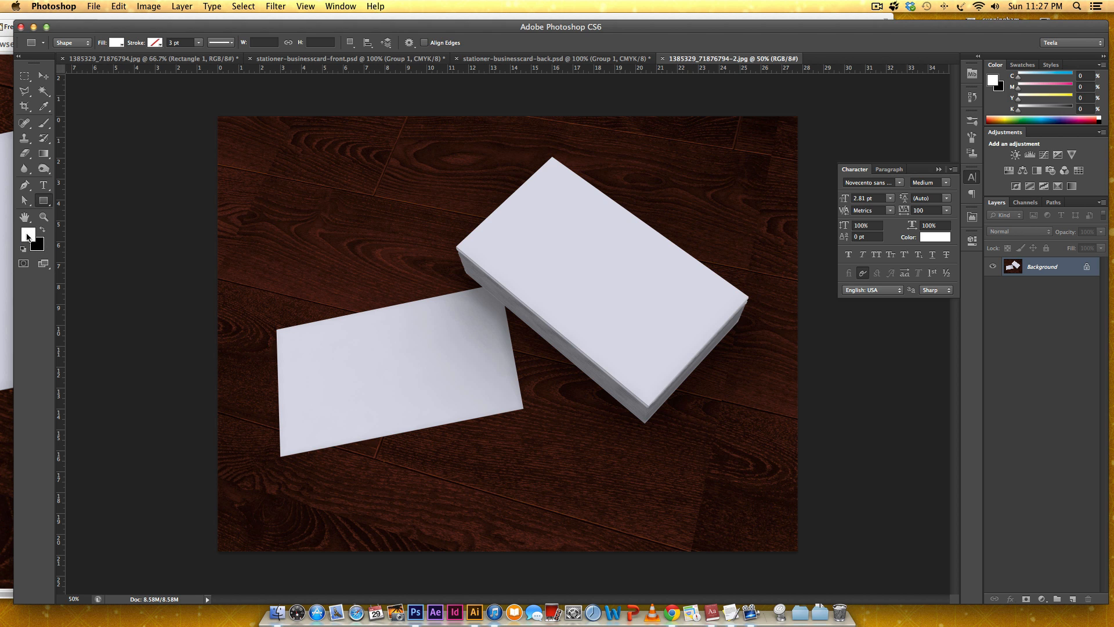
mouse_move(216, 180)
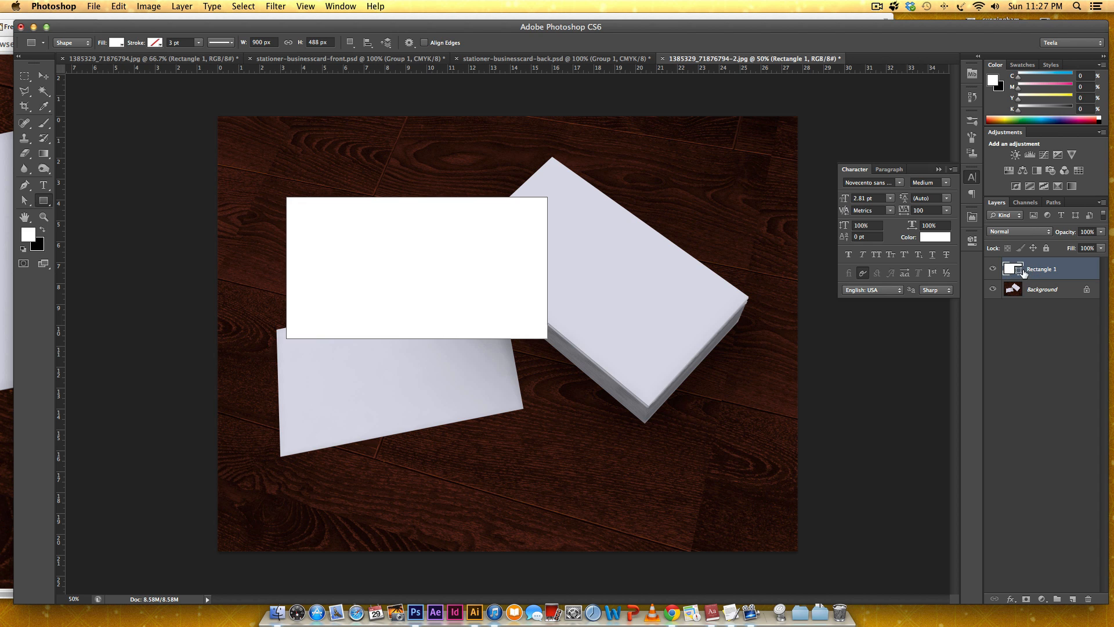
right_click(1040, 268)
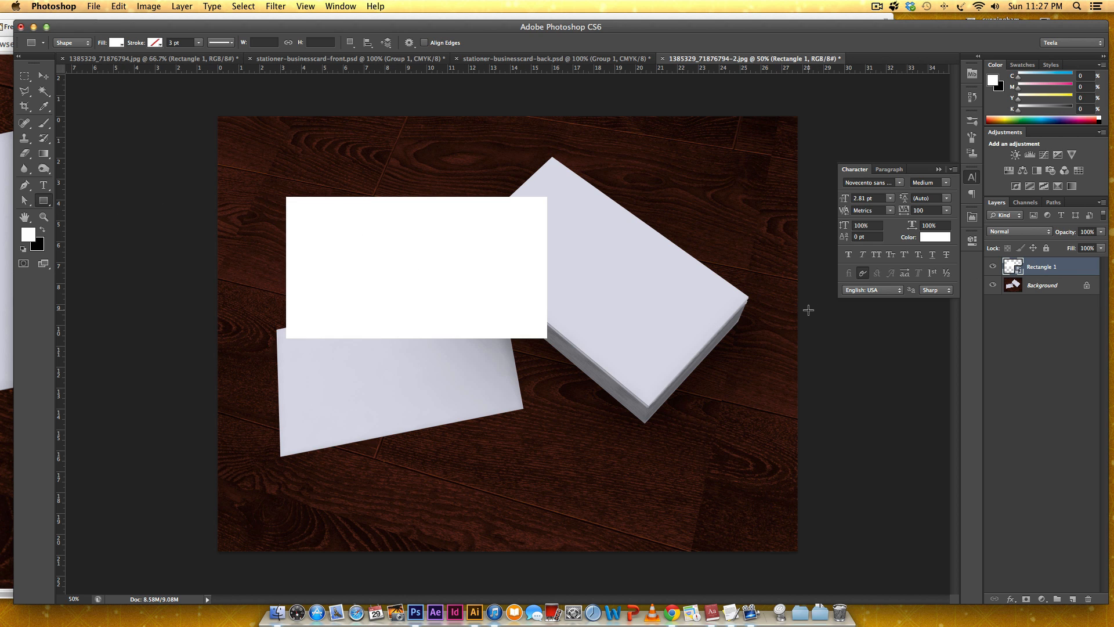
mouse_move(527, 260)
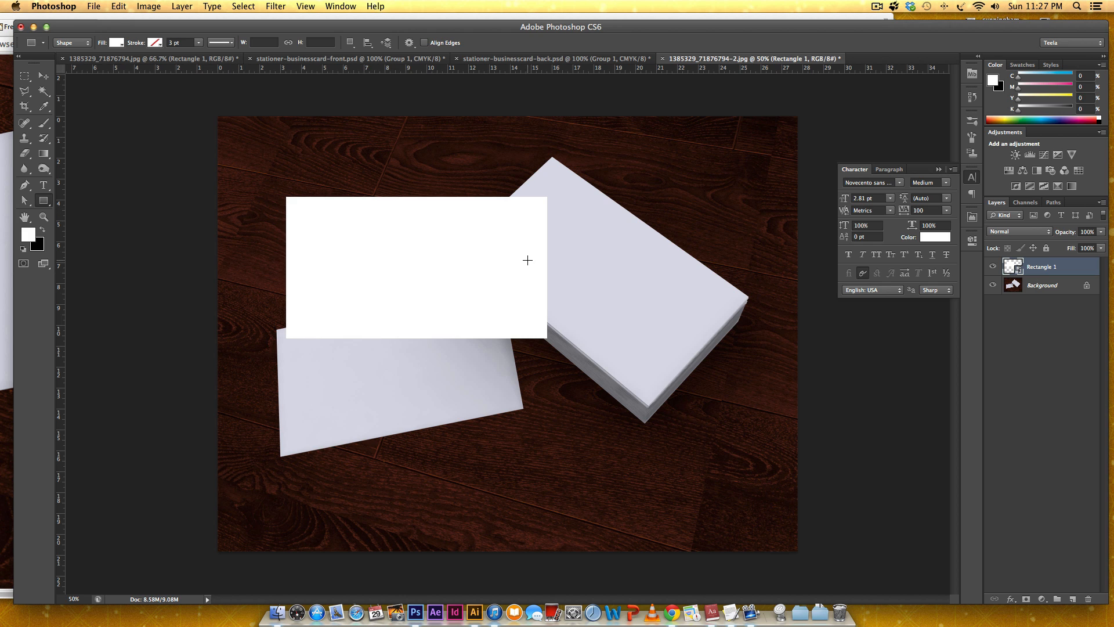
mouse_move(627, 355)
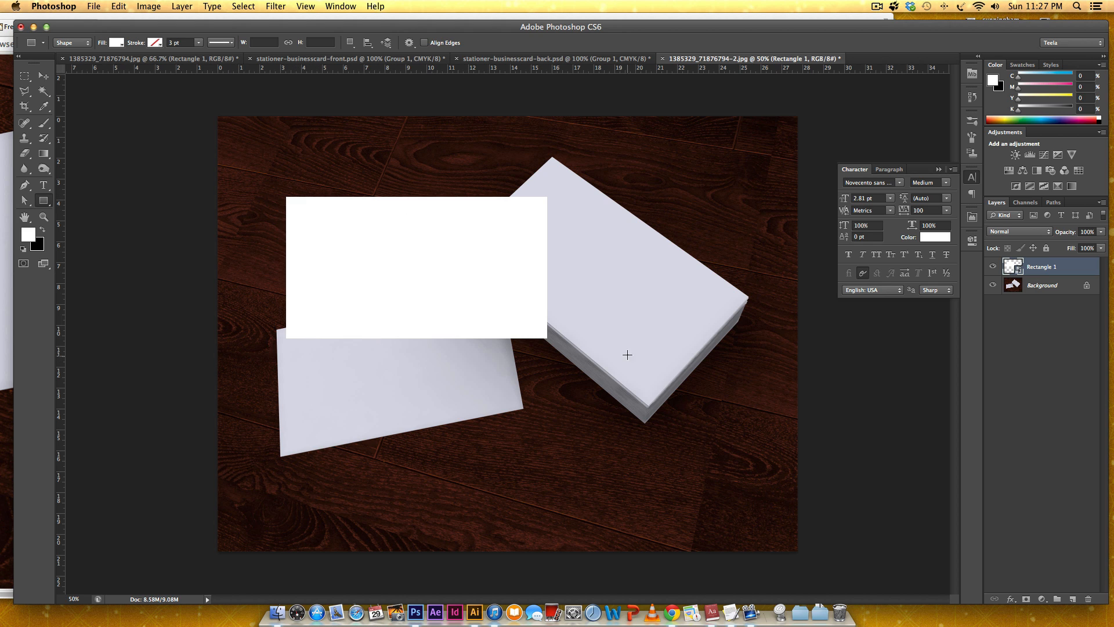
mouse_move(460, 256)
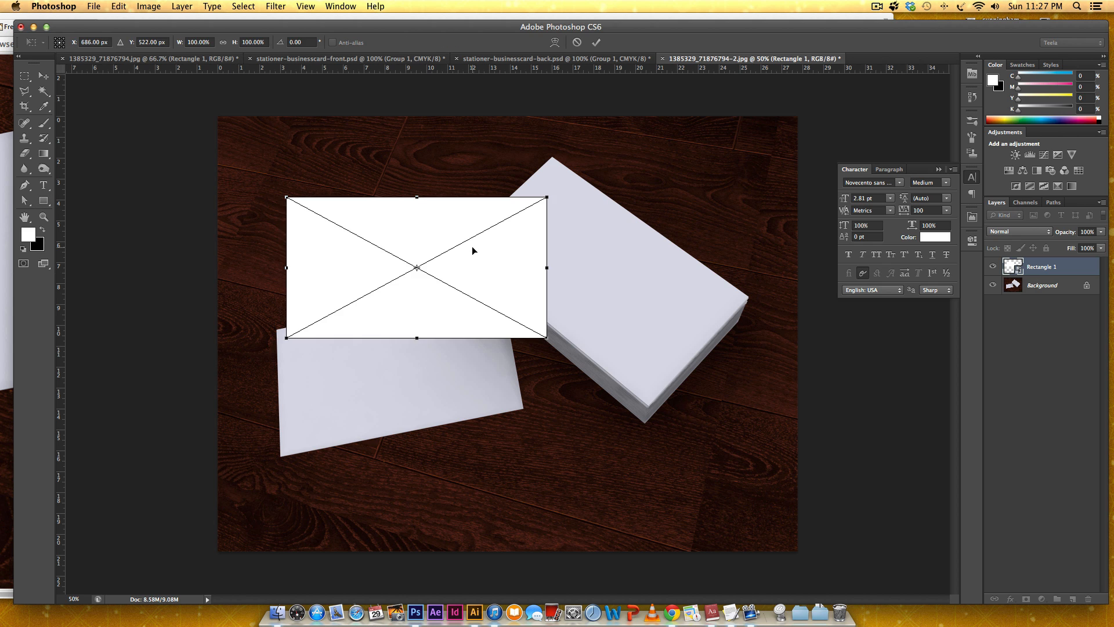
Distort the white rectangle's corners into floor perspective to match the loose card
right_click(473, 263)
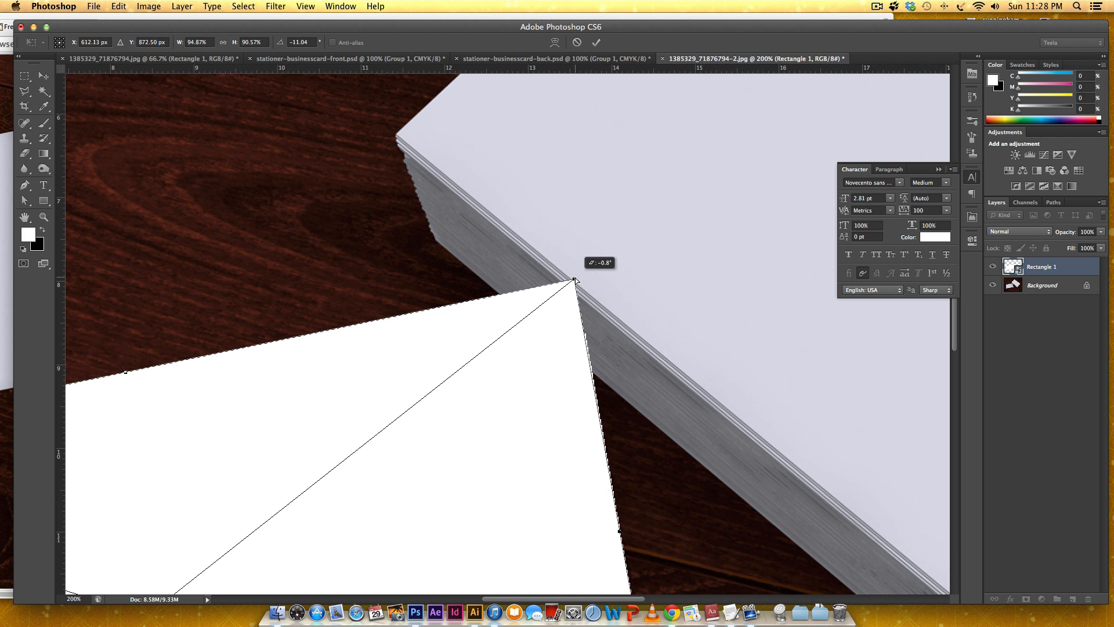
mouse_move(836, 382)
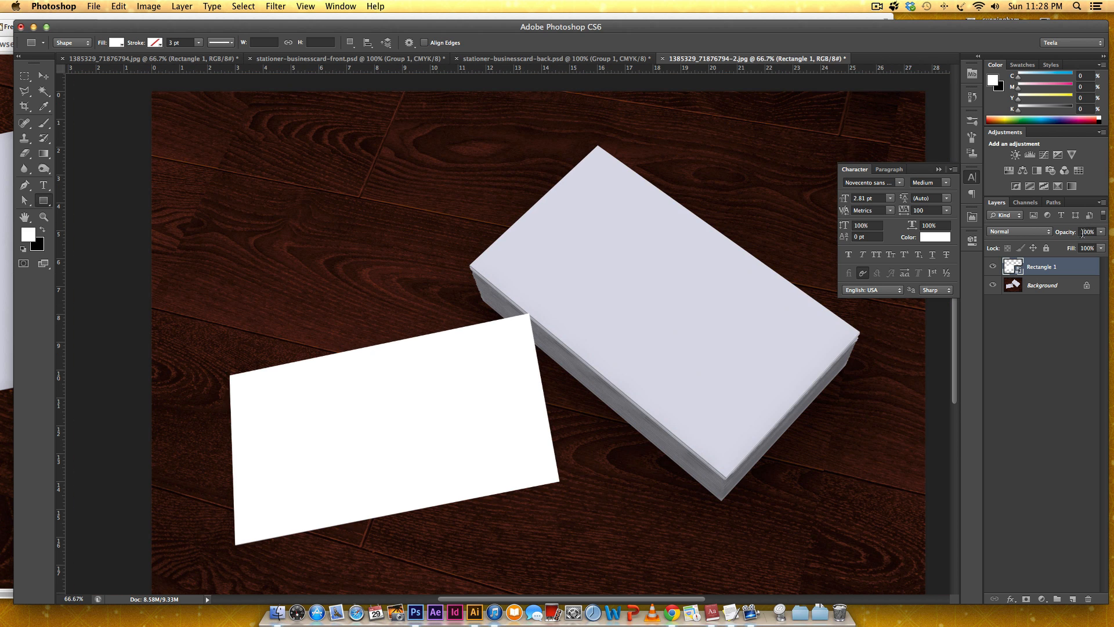
Lower Rectangle 1's opacity to 10% so the card edges beneath show through
triple_click(1091, 232)
text(50)
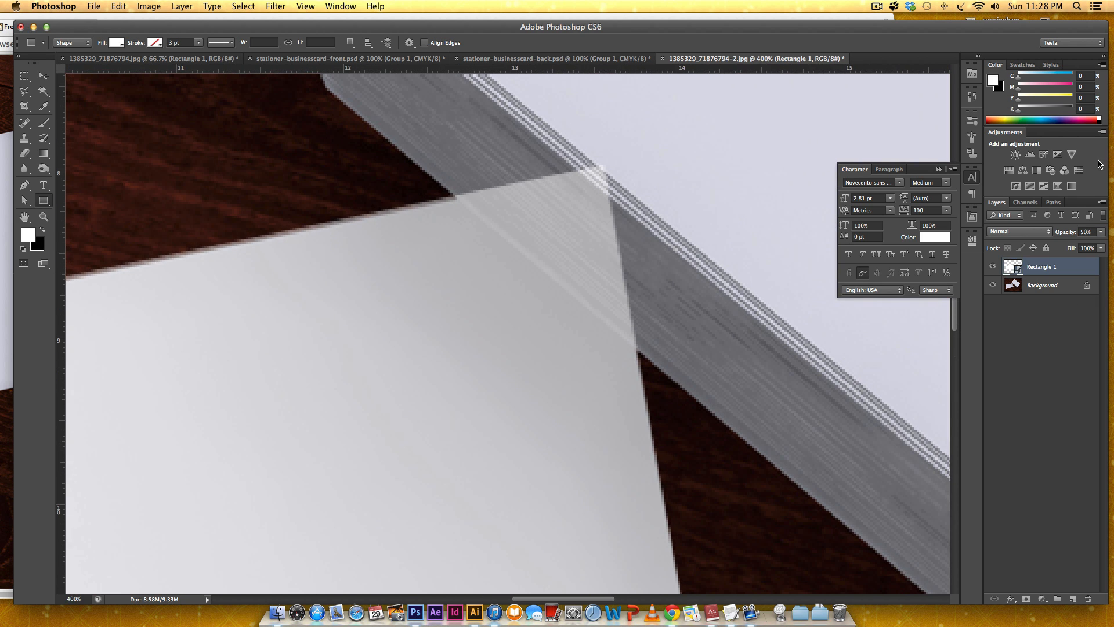
triple_click(1085, 231)
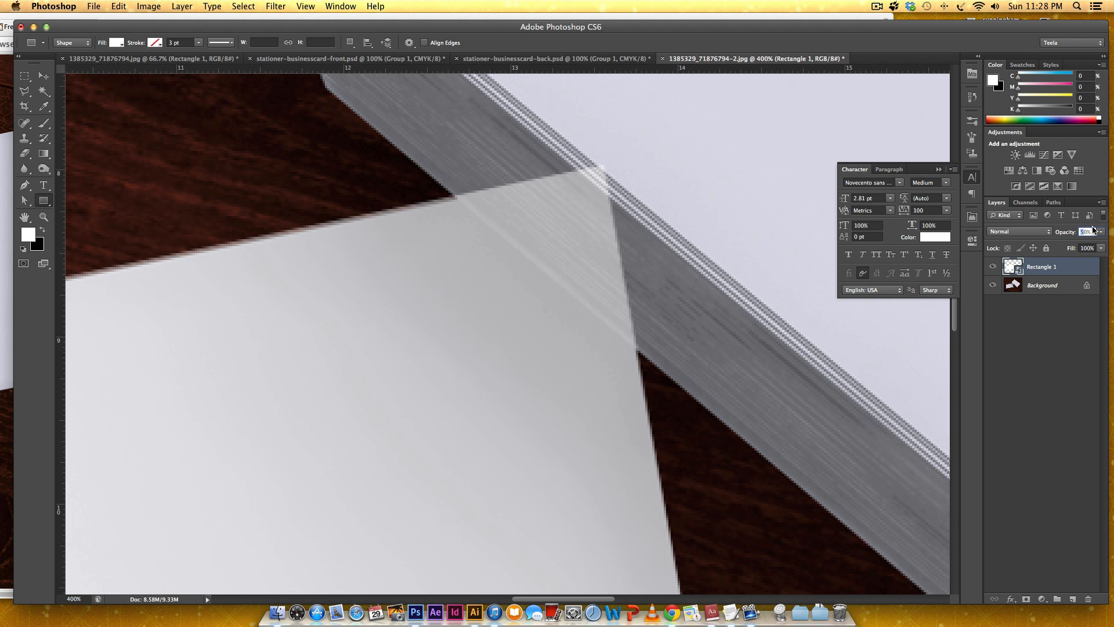
click(1085, 231)
text(30)
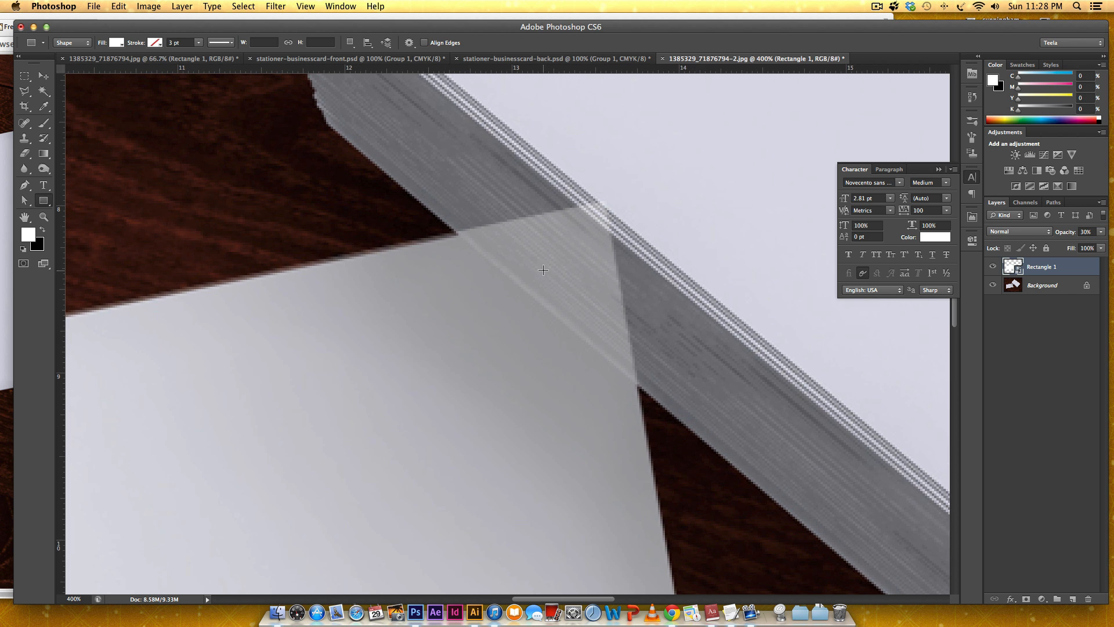
mouse_move(453, 226)
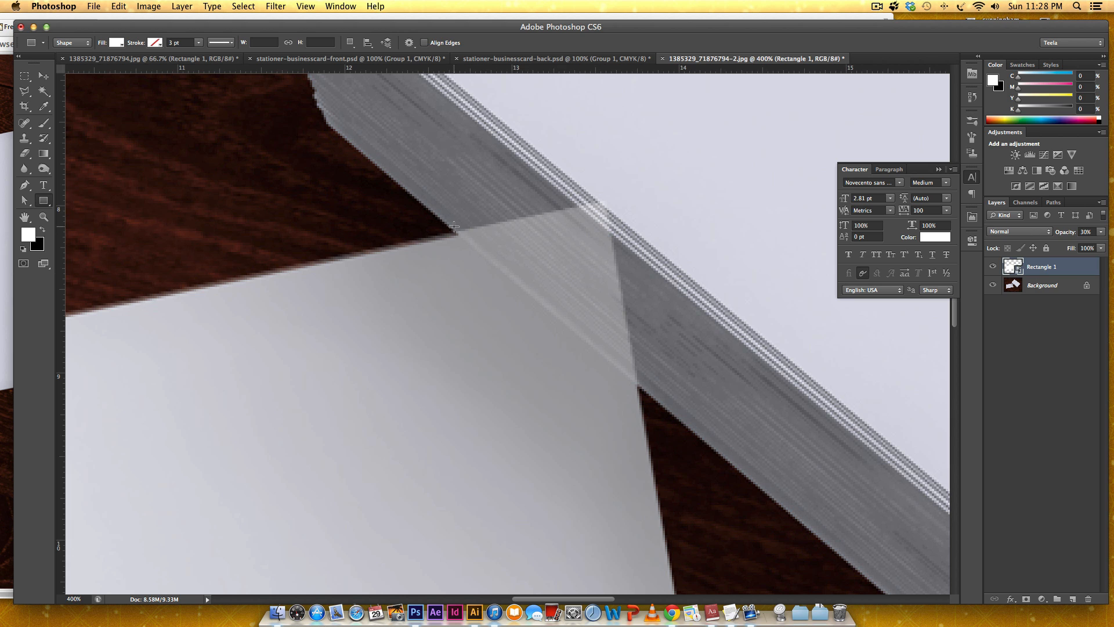
mouse_move(584, 317)
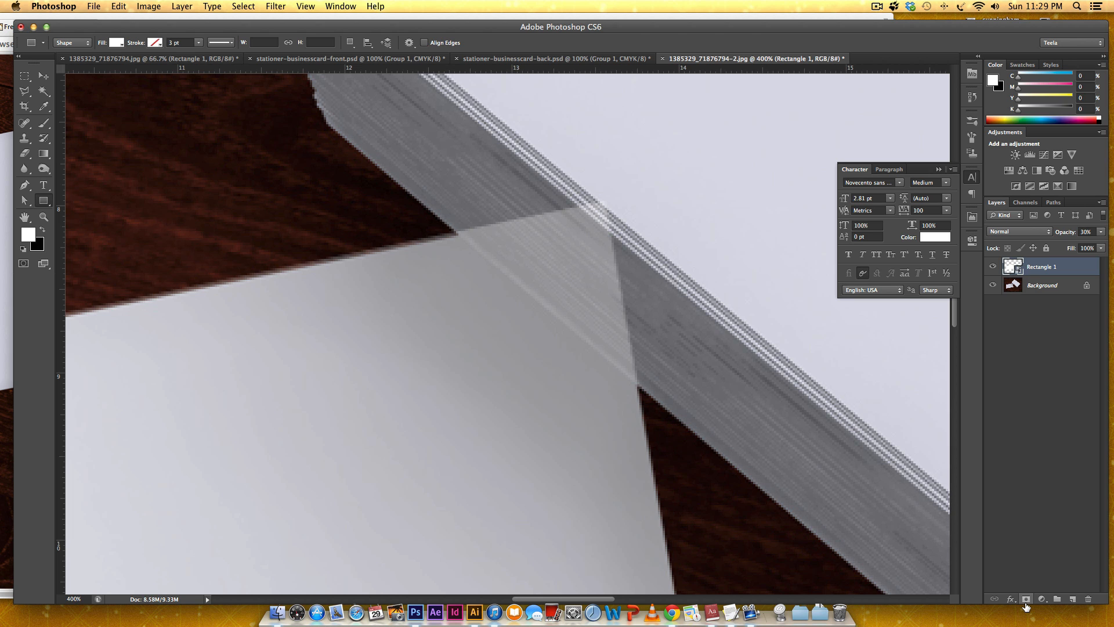
Add a layer mask to Rectangle 1 and pick the Polygonal Lasso Tool
click(1023, 599)
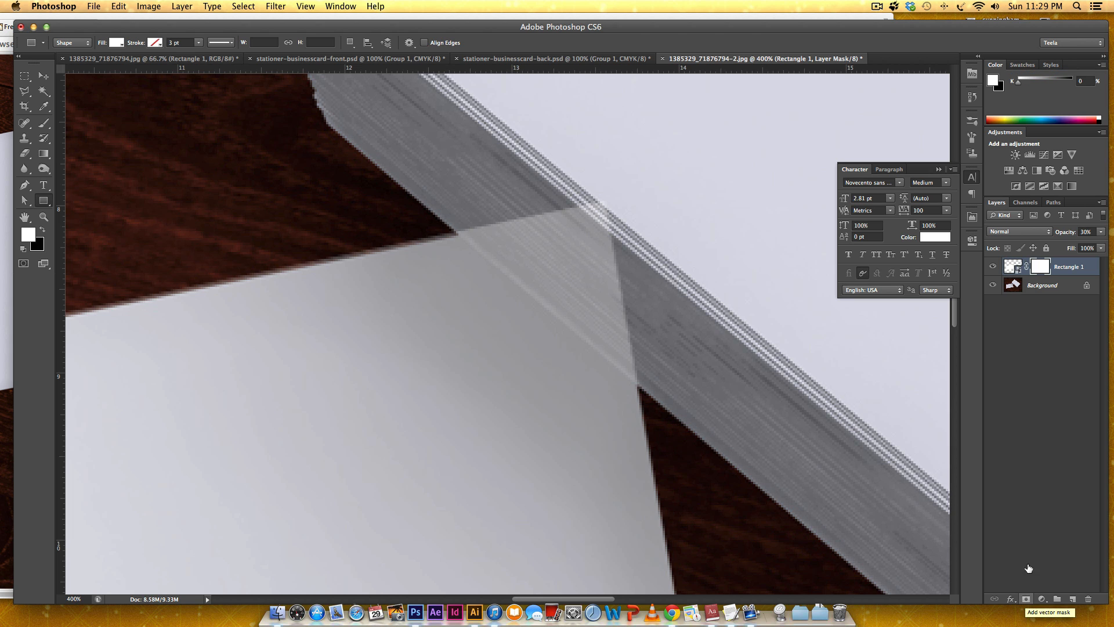
mouse_move(472, 185)
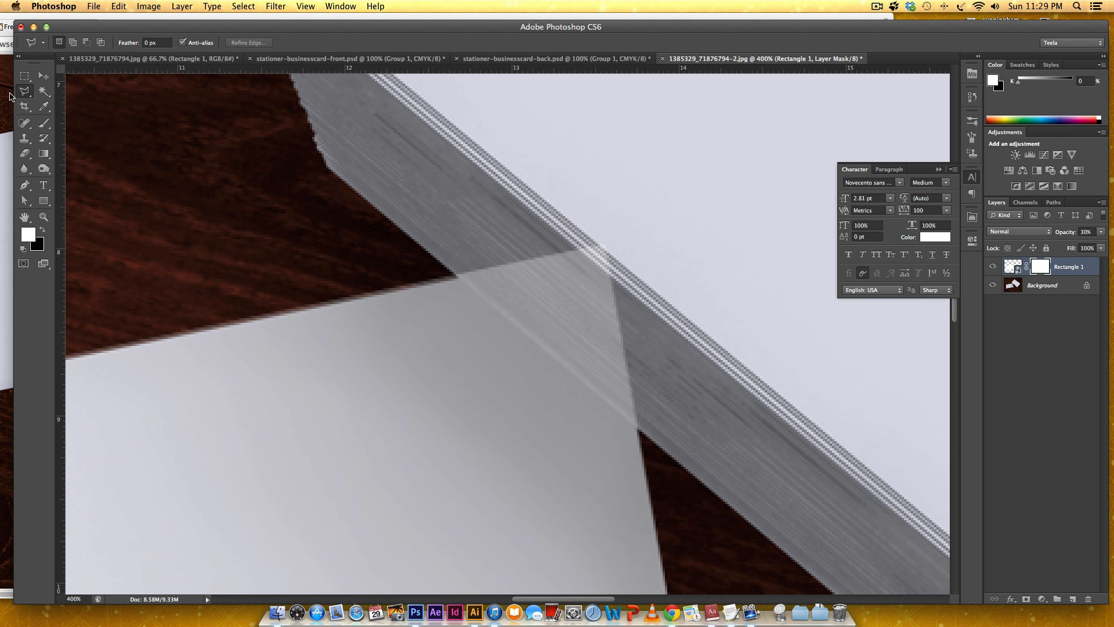
mouse_move(24, 91)
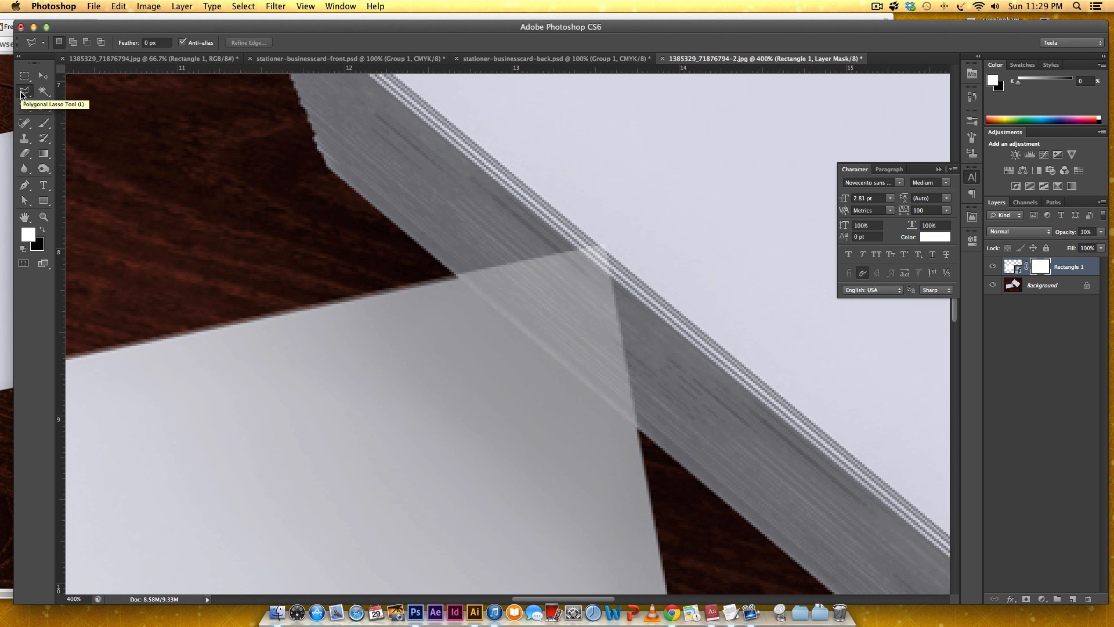
click(24, 90)
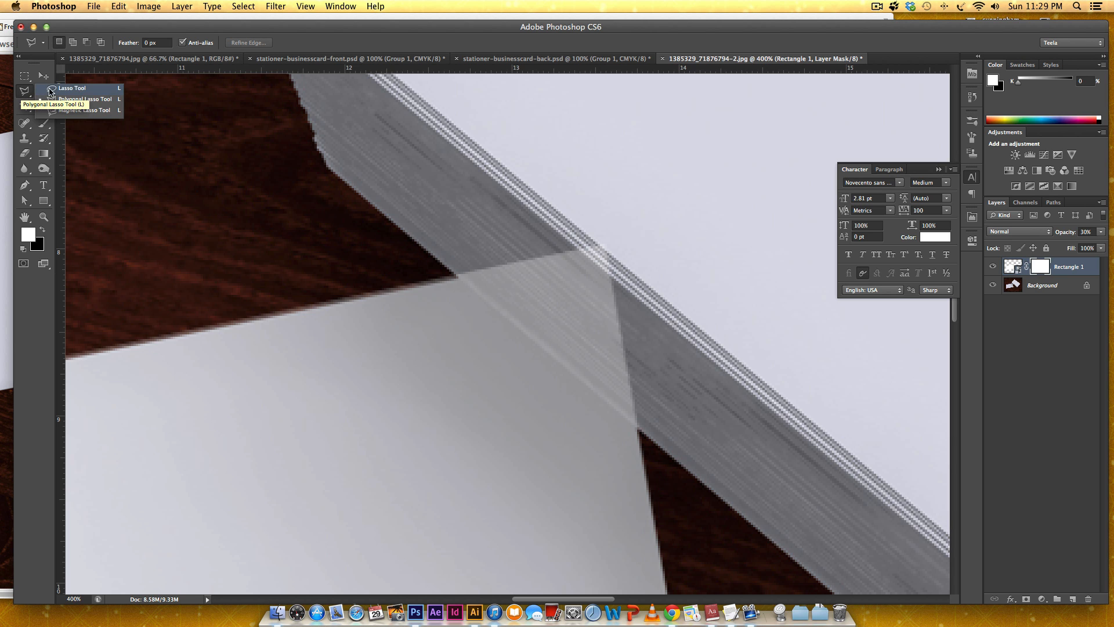
mouse_move(83, 87)
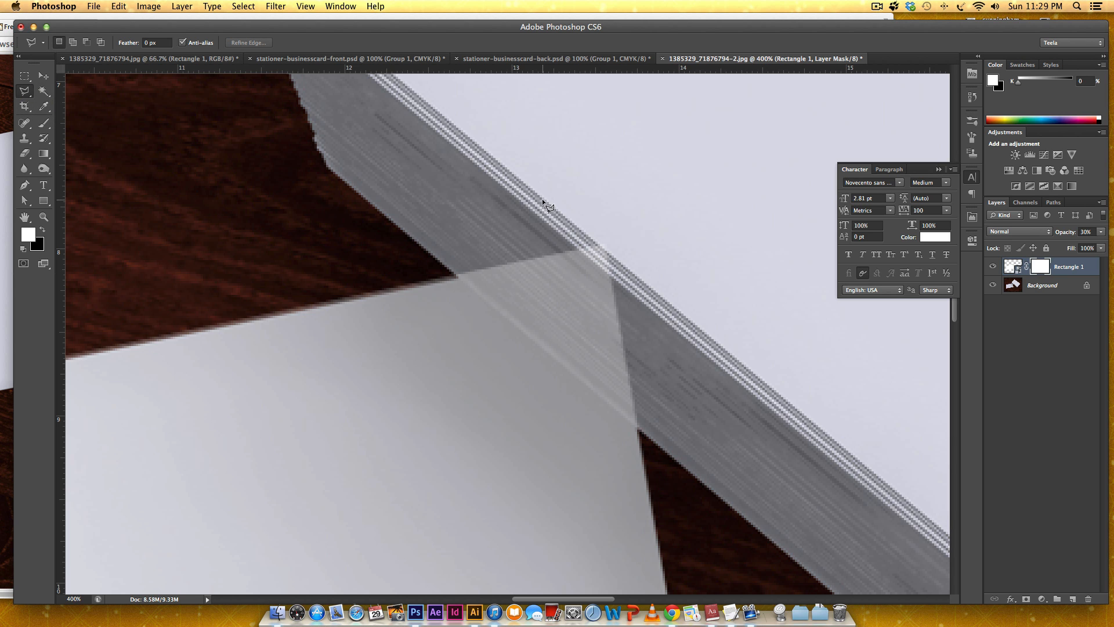
mouse_move(414, 240)
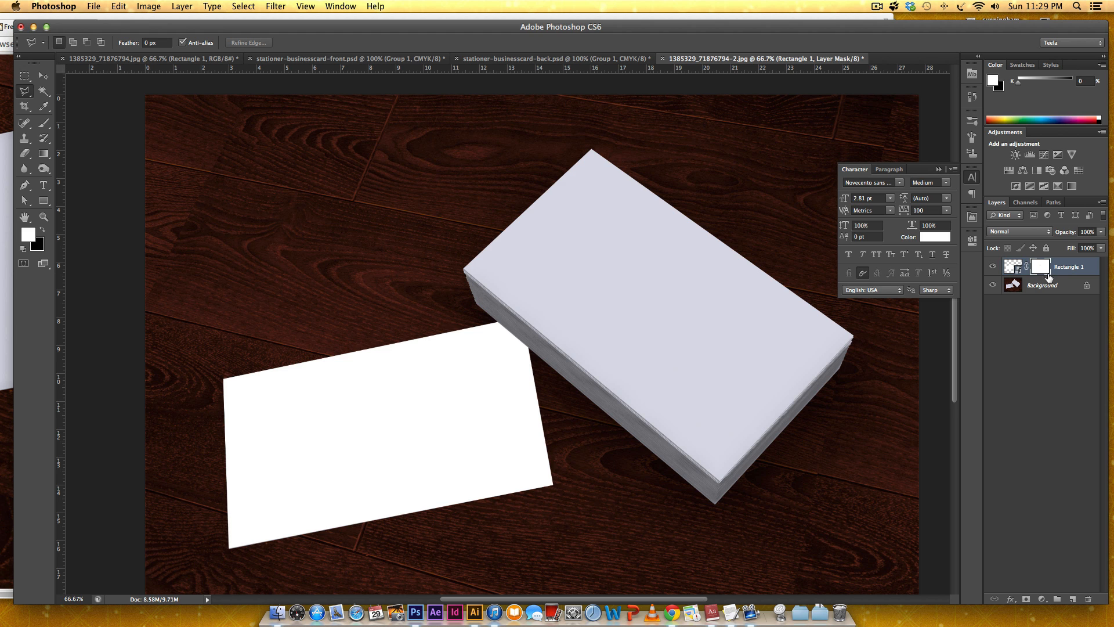
Toggle Rectangle 1's visibility off and back on to compare with the original card
click(993, 266)
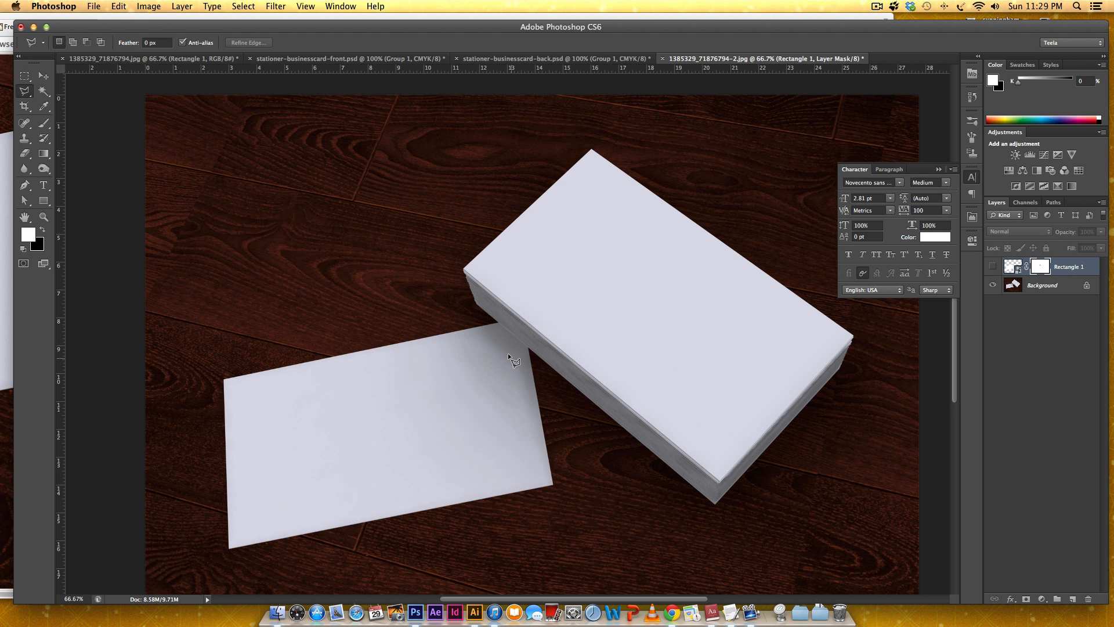
mouse_move(502, 376)
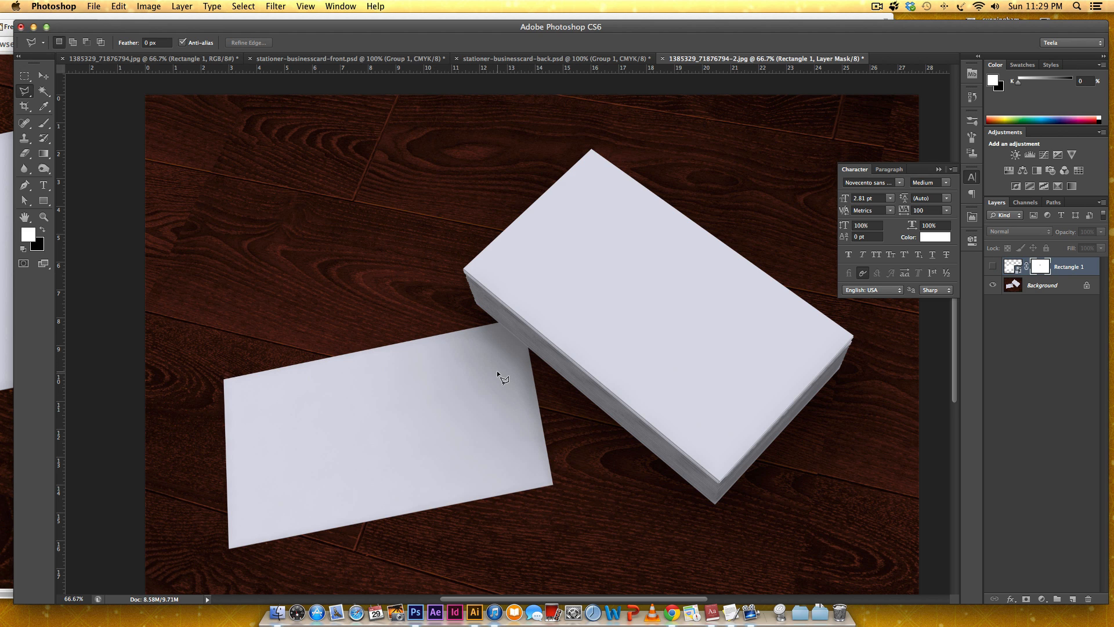
click(993, 266)
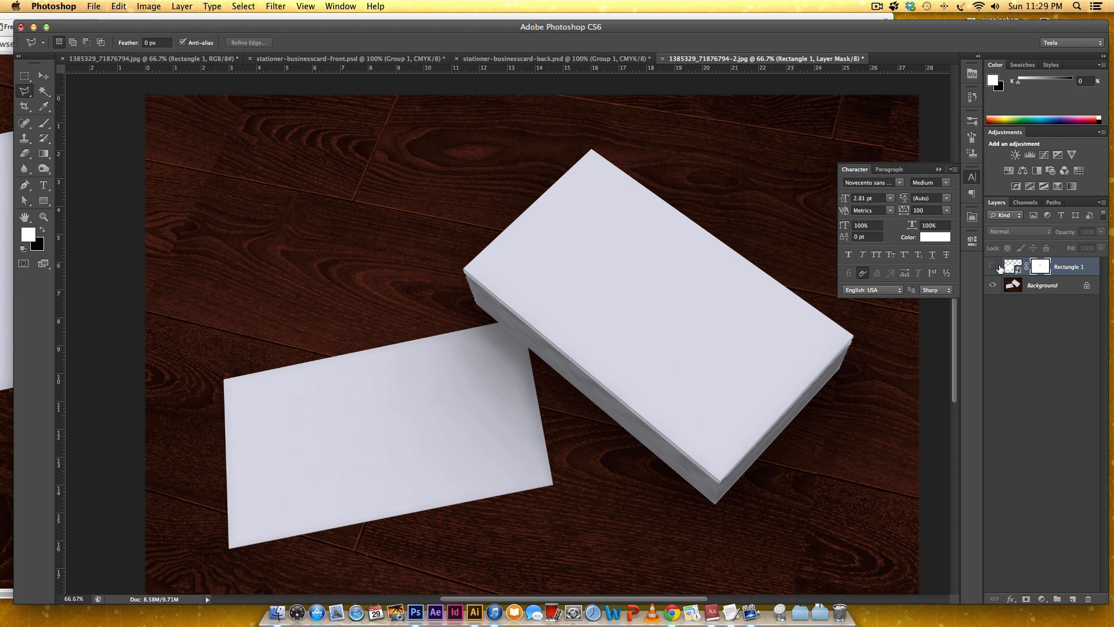
Set Rectangle 1 to Multiply, open its smart-object contents, and switch to the Stationer back-card file
click(1017, 230)
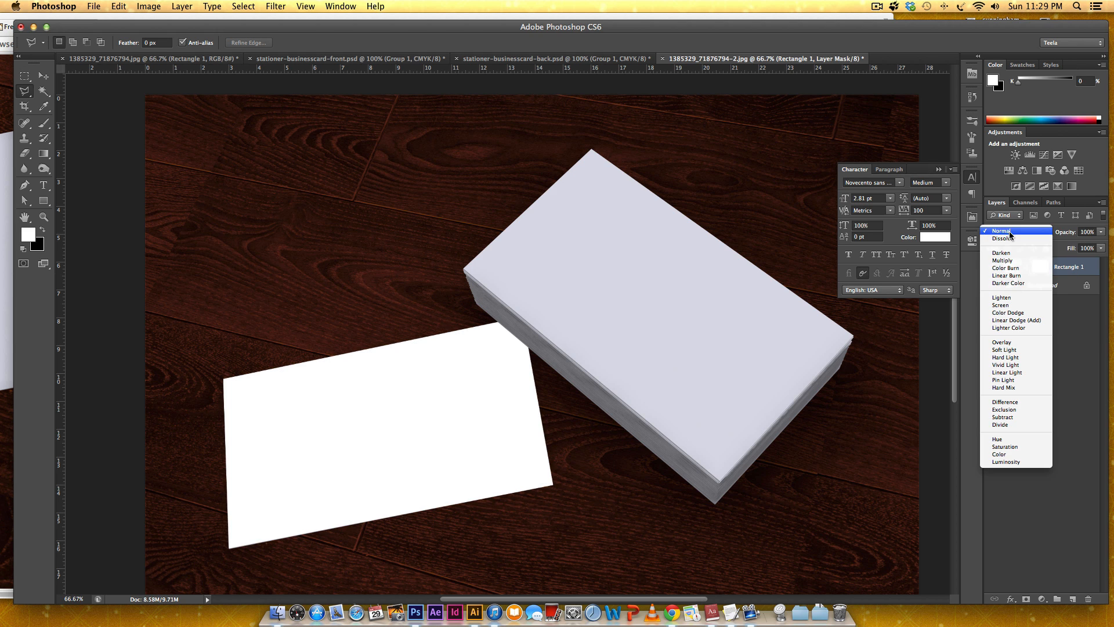
click(1002, 260)
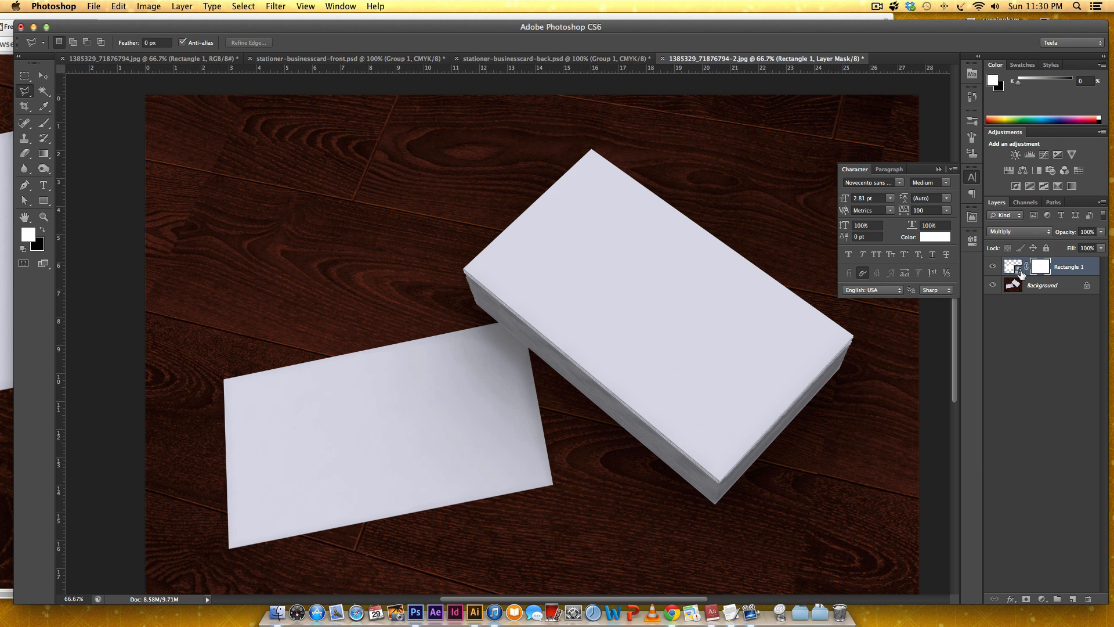
double_click(1018, 272)
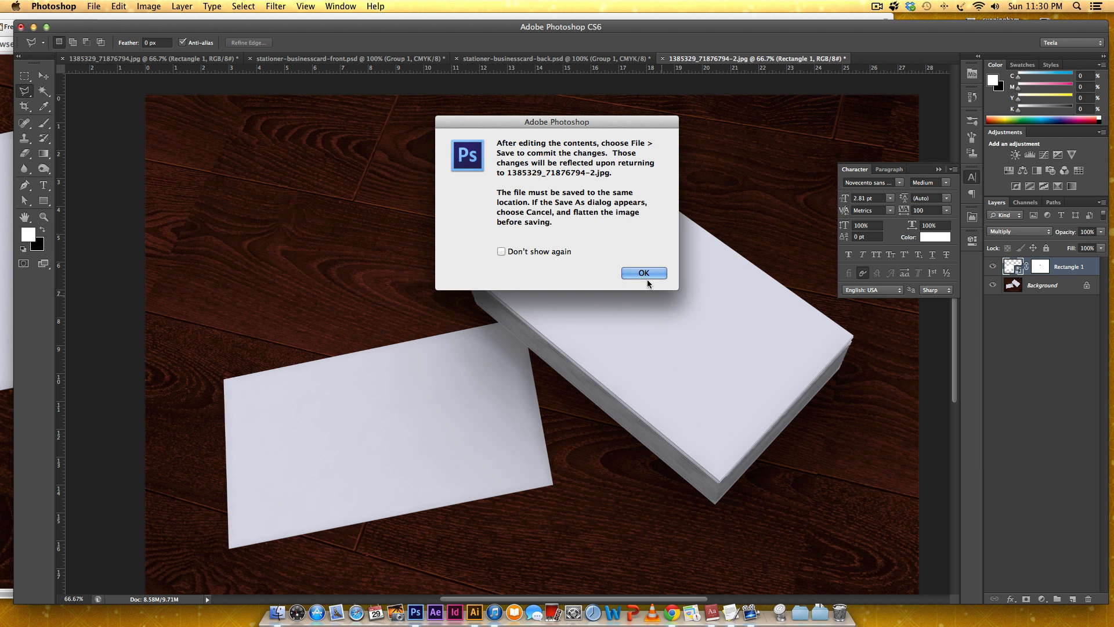
click(643, 272)
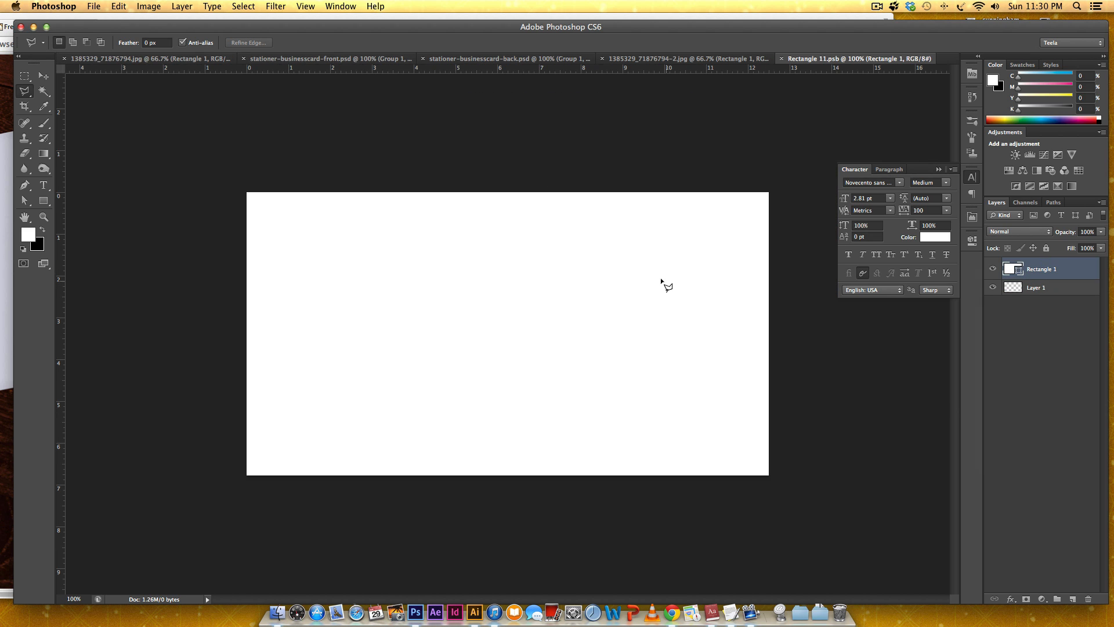
mouse_move(177, 132)
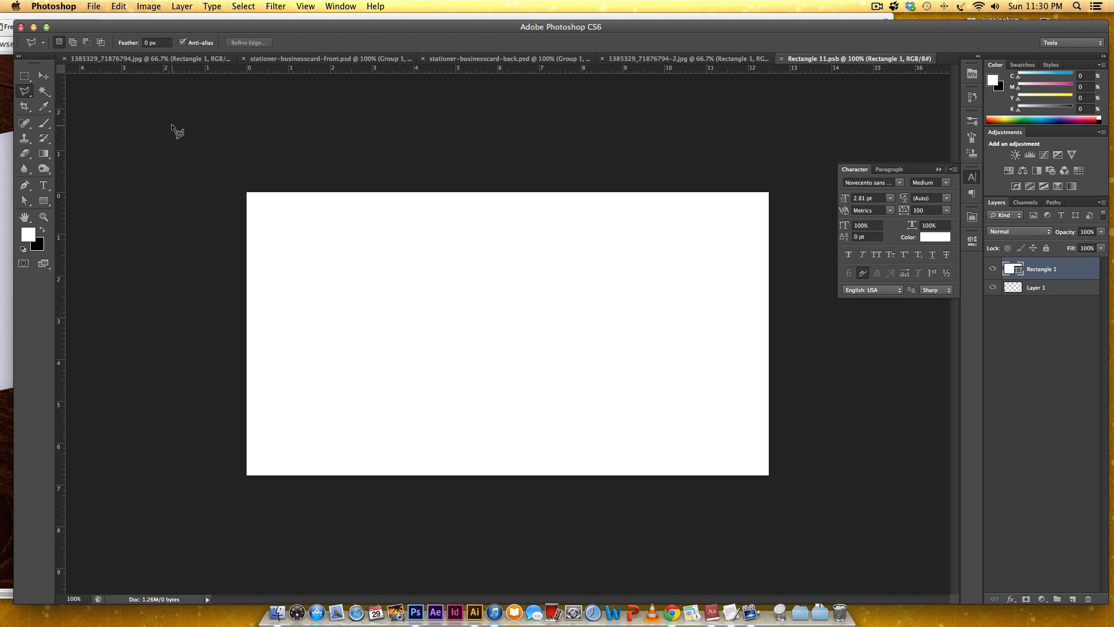
mouse_move(253, 365)
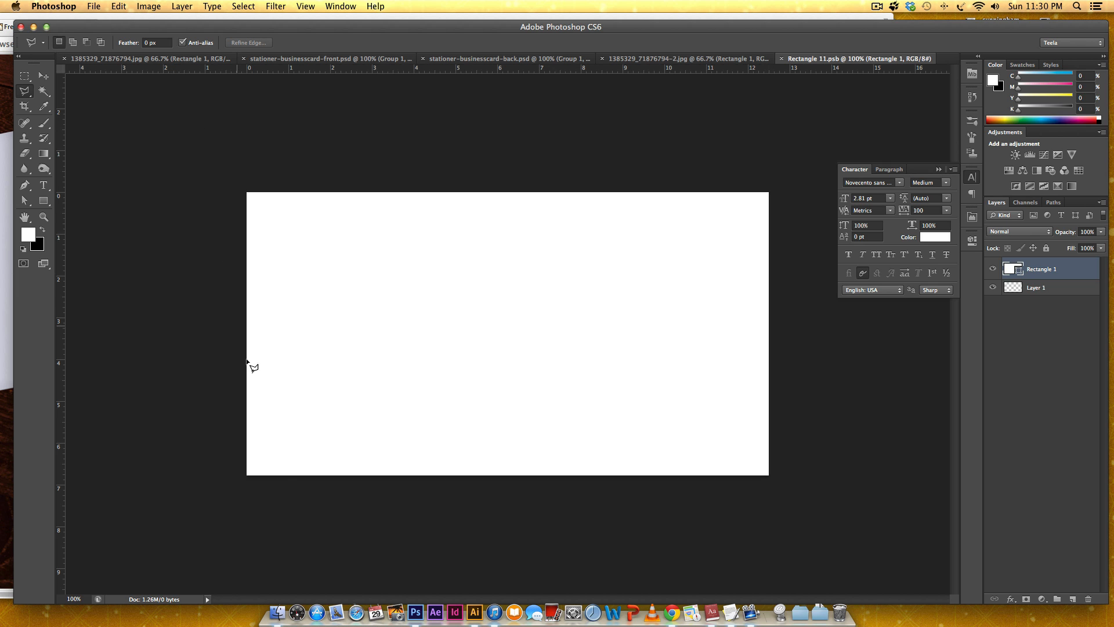
mouse_move(183, 193)
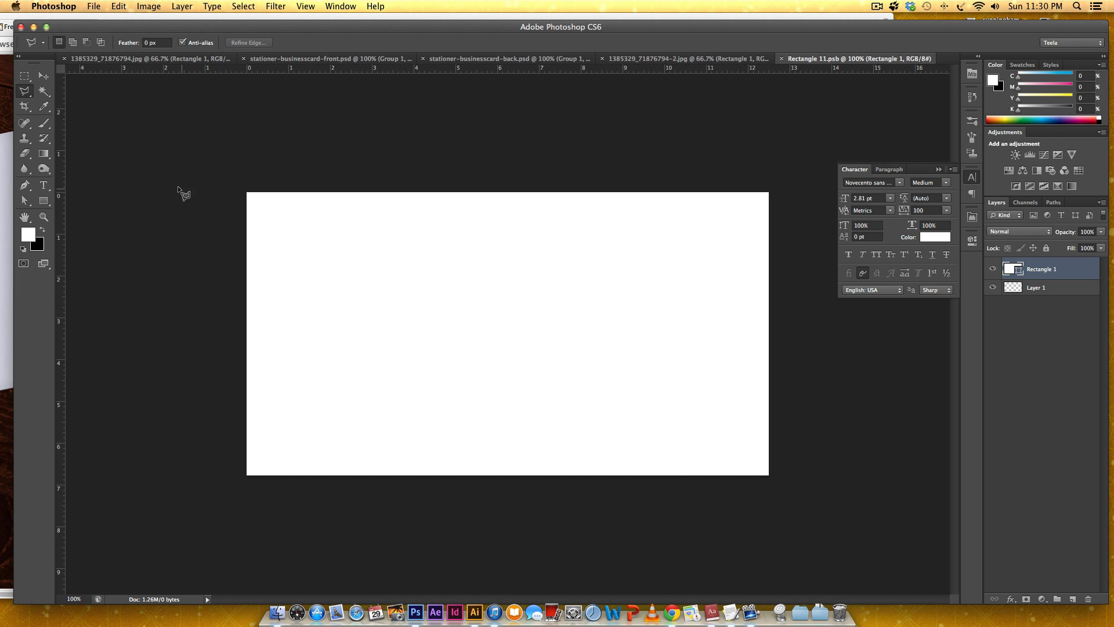
mouse_move(273, 192)
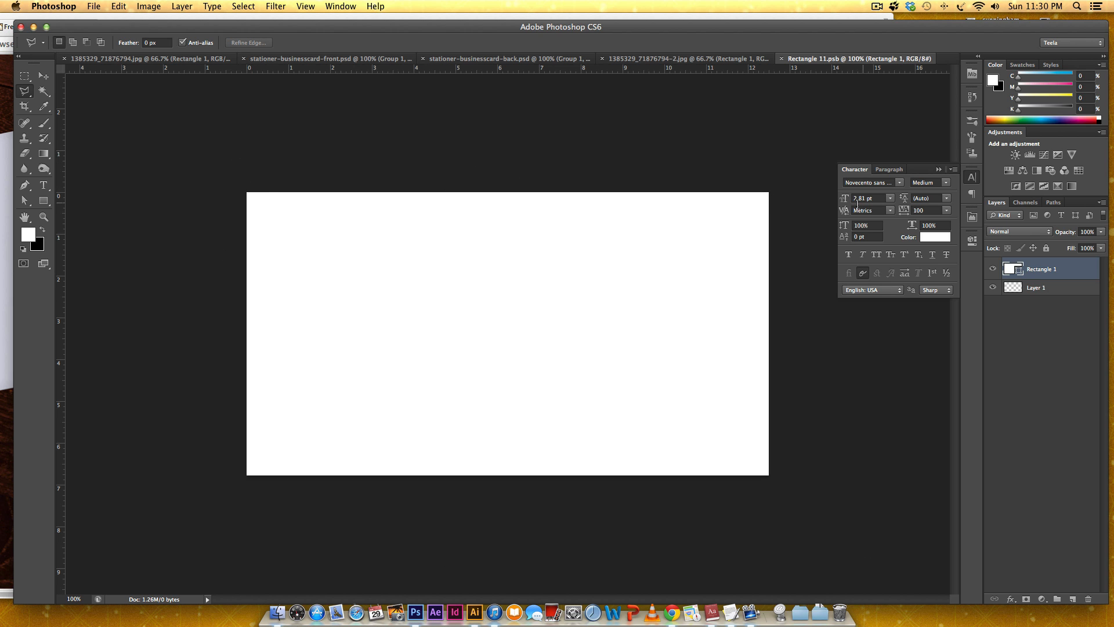
mouse_move(272, 423)
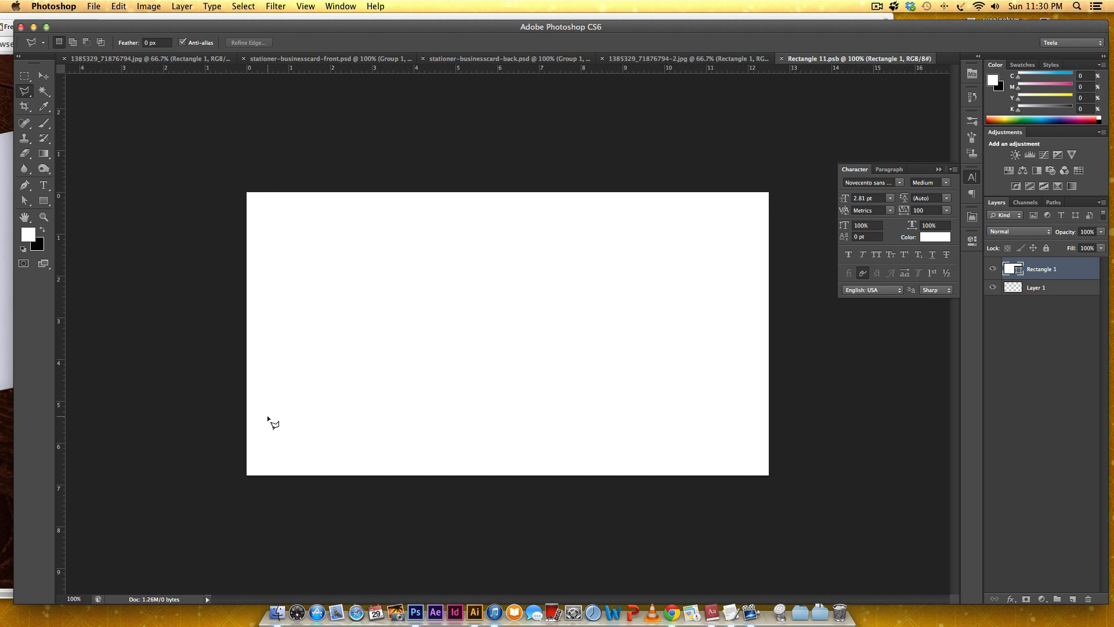
mouse_move(363, 371)
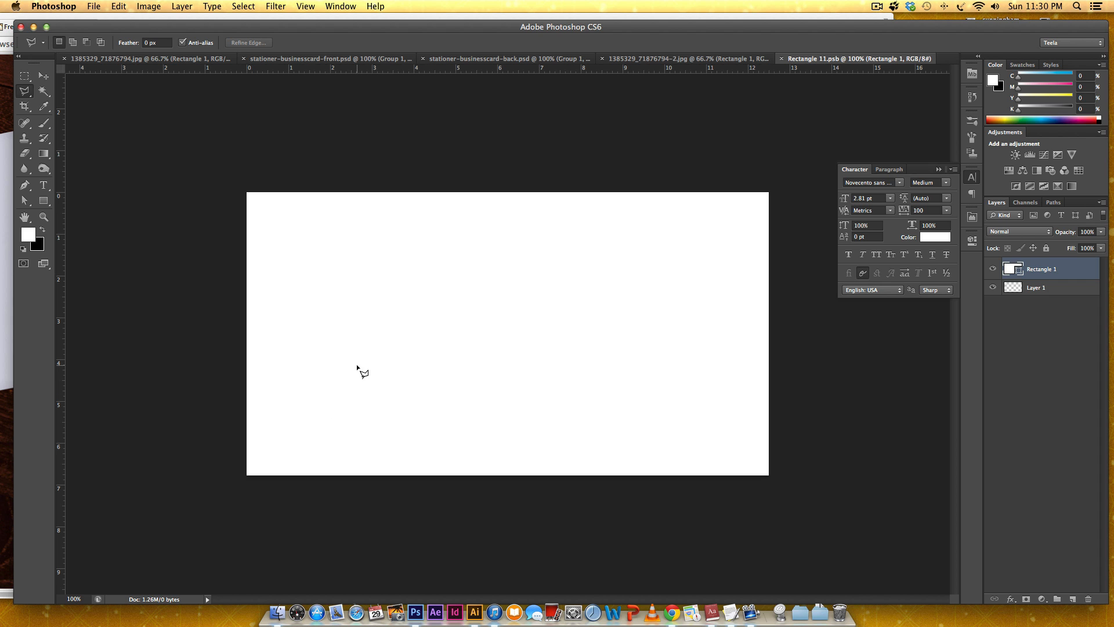
click(42, 75)
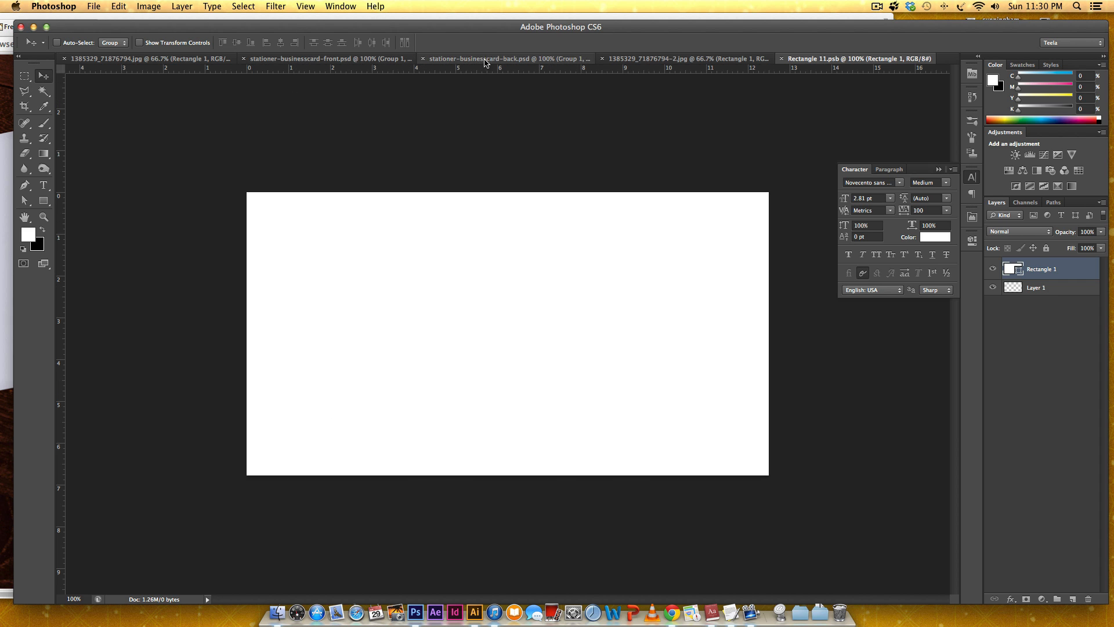
click(507, 58)
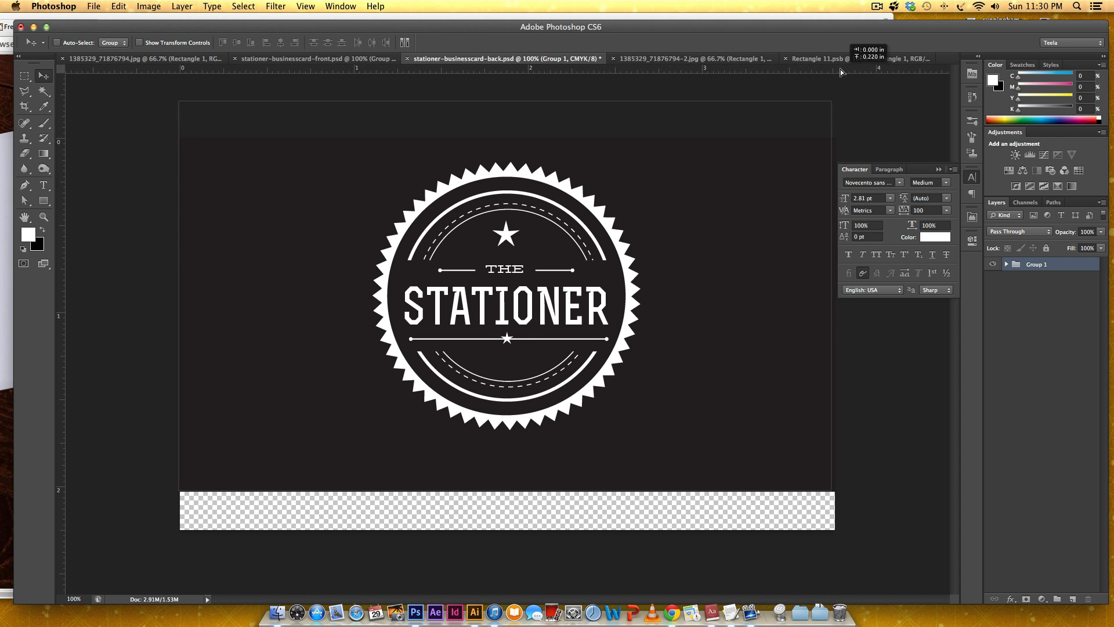
Drag the Stationer Group 1 artwork into Rectangle 11.psb and scale it to fit the card
click(853, 59)
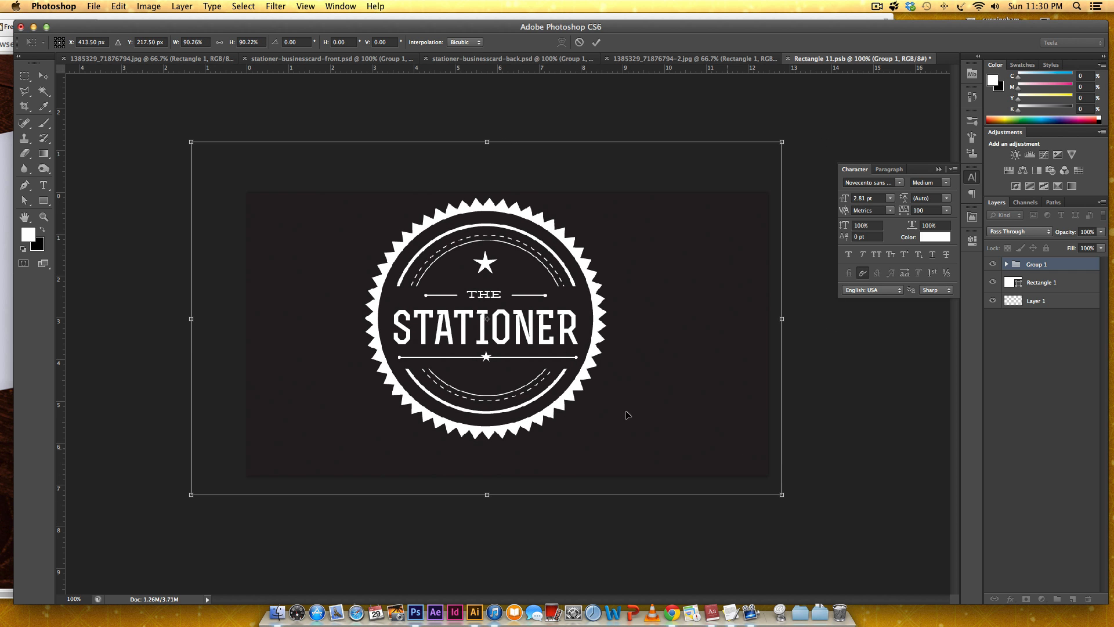
drag(190, 142, 234, 168)
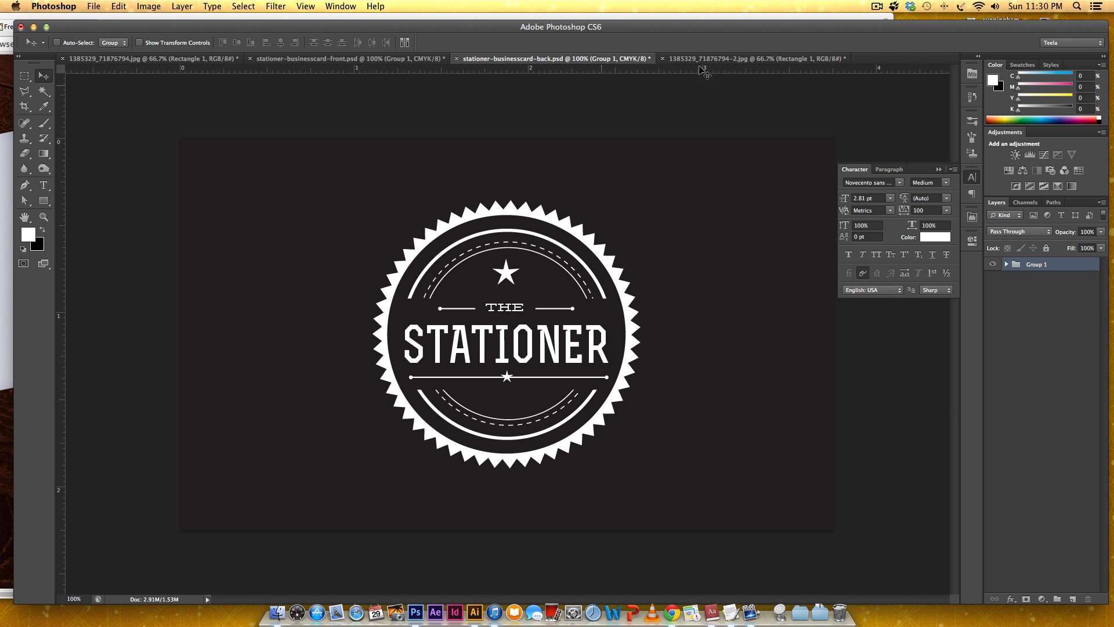
click(756, 58)
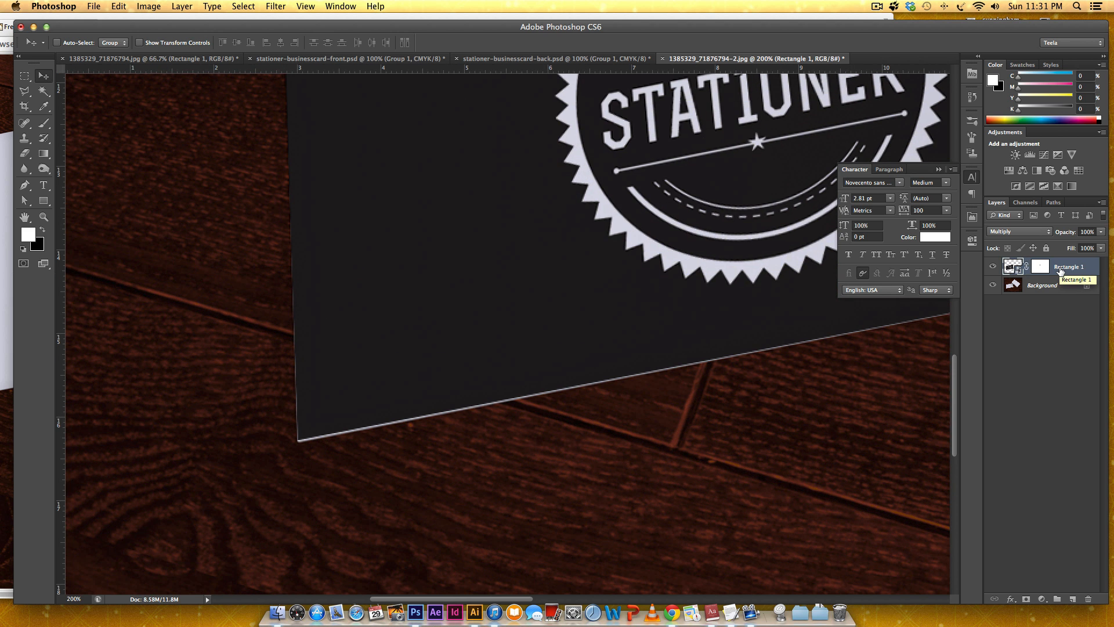
Adjust the Stationer back-card layer's options and start a new white rectangle for the front card
right_click(475, 348)
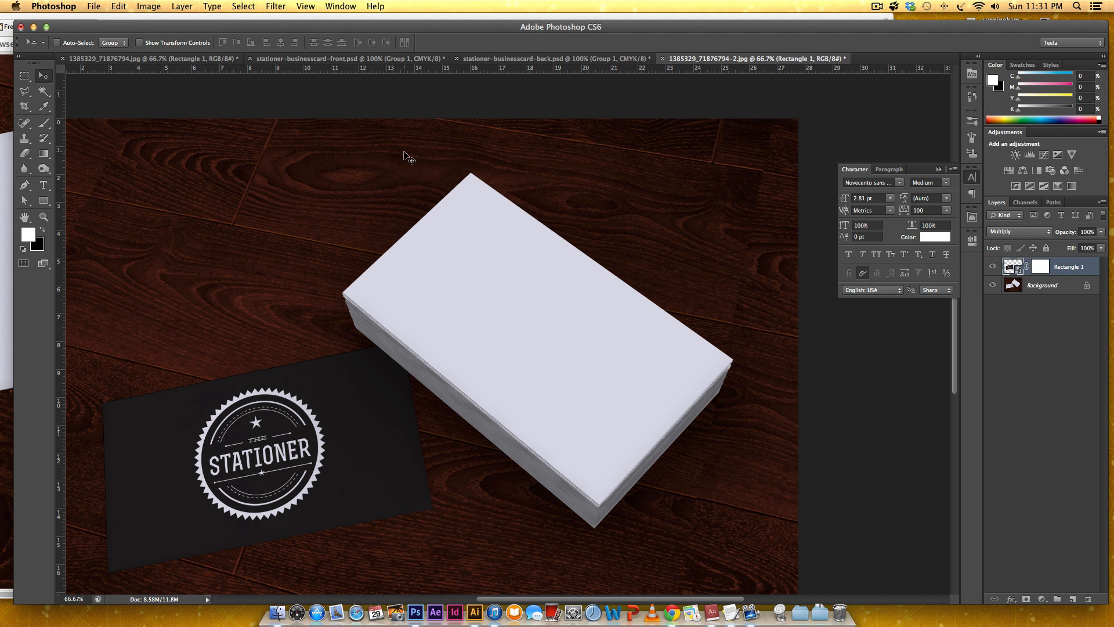
click(41, 186)
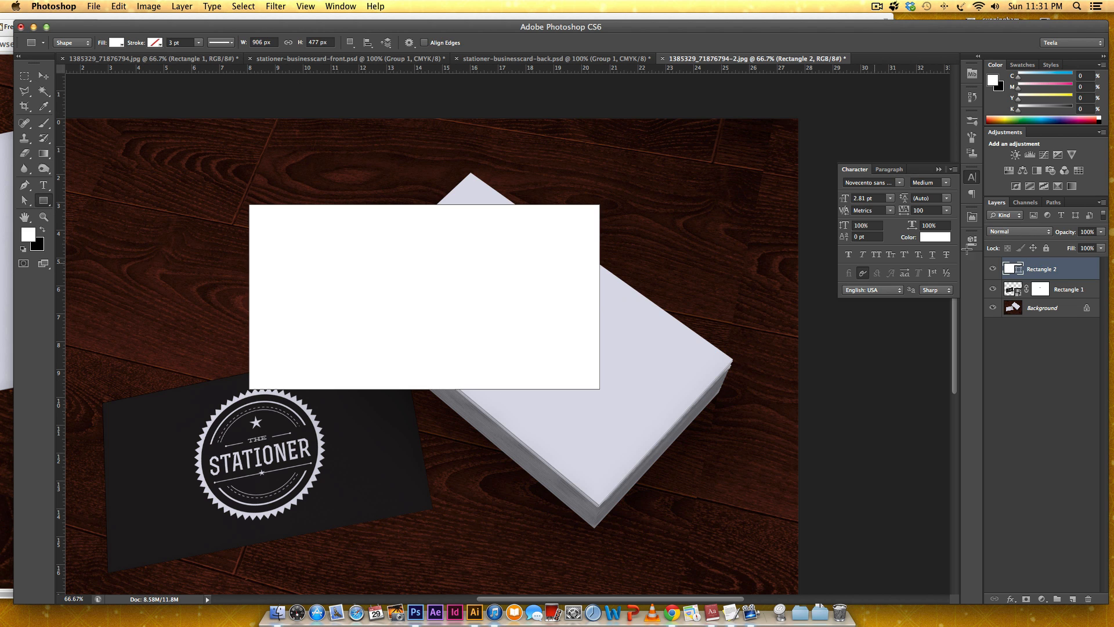
Bring up the layer options for the new white rectangle covering the card stack
right_click(1041, 268)
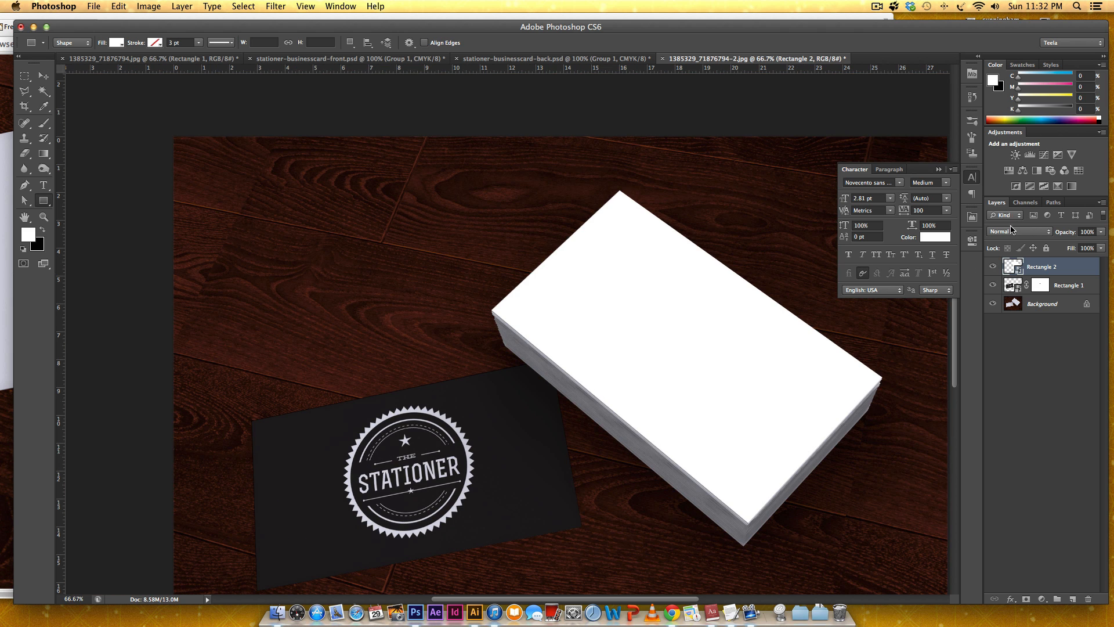
Set Rectangle 2 to Multiply blend mode and open its smart-object contents
click(1020, 230)
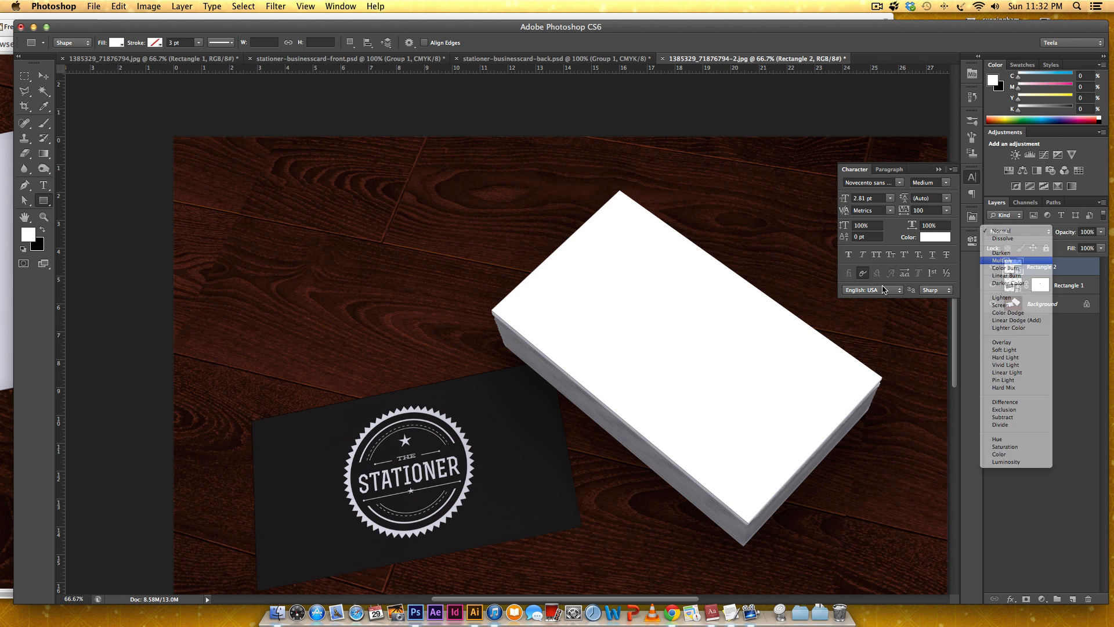
click(1002, 260)
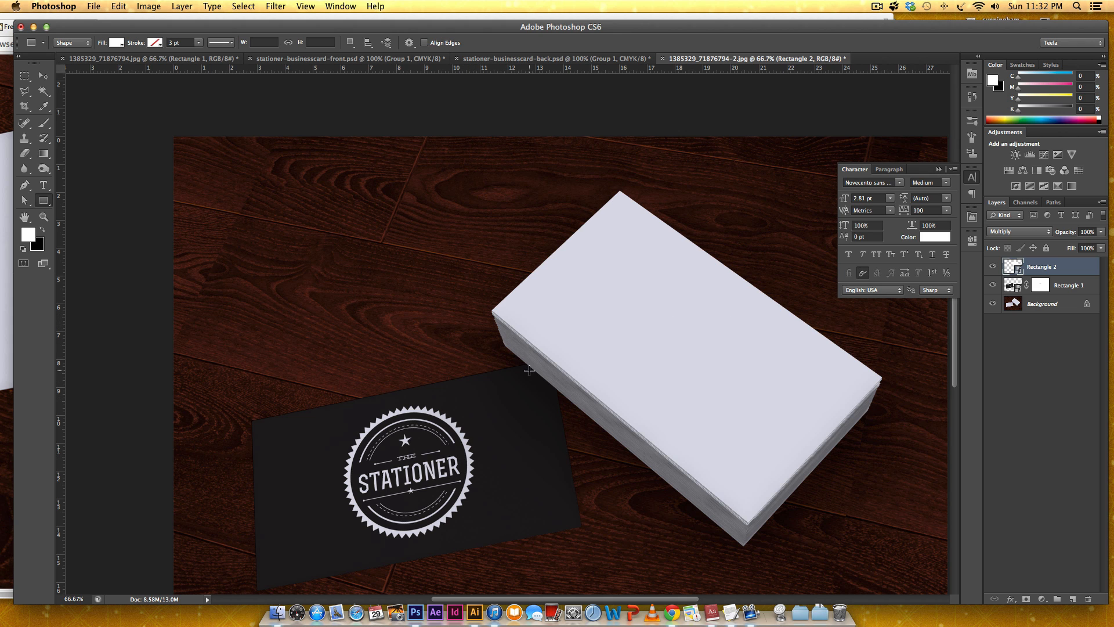
mouse_move(716, 522)
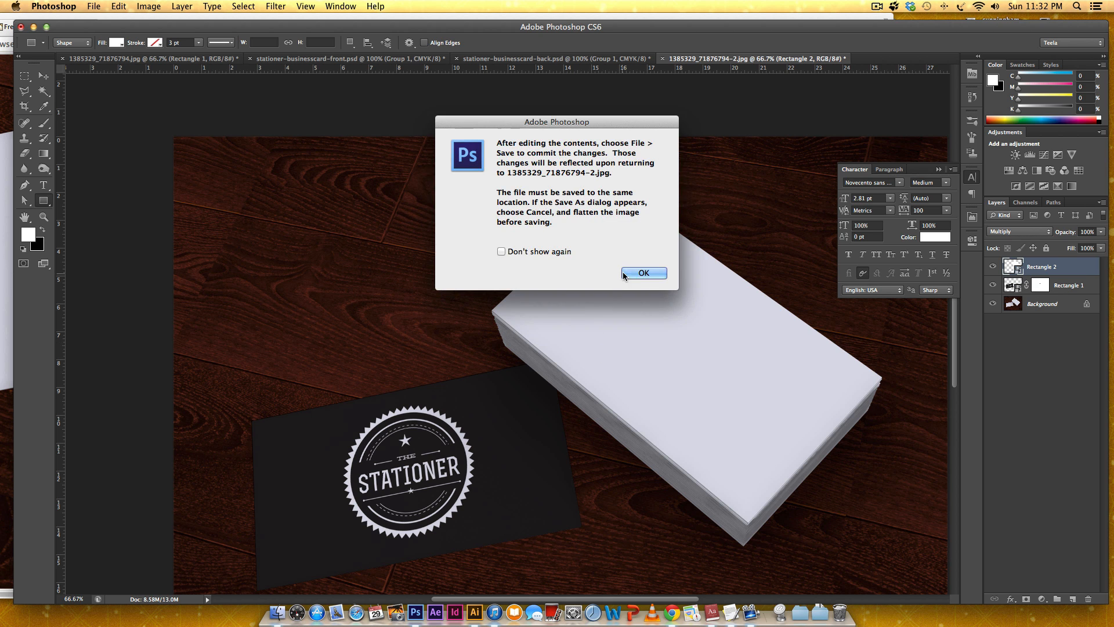
click(643, 272)
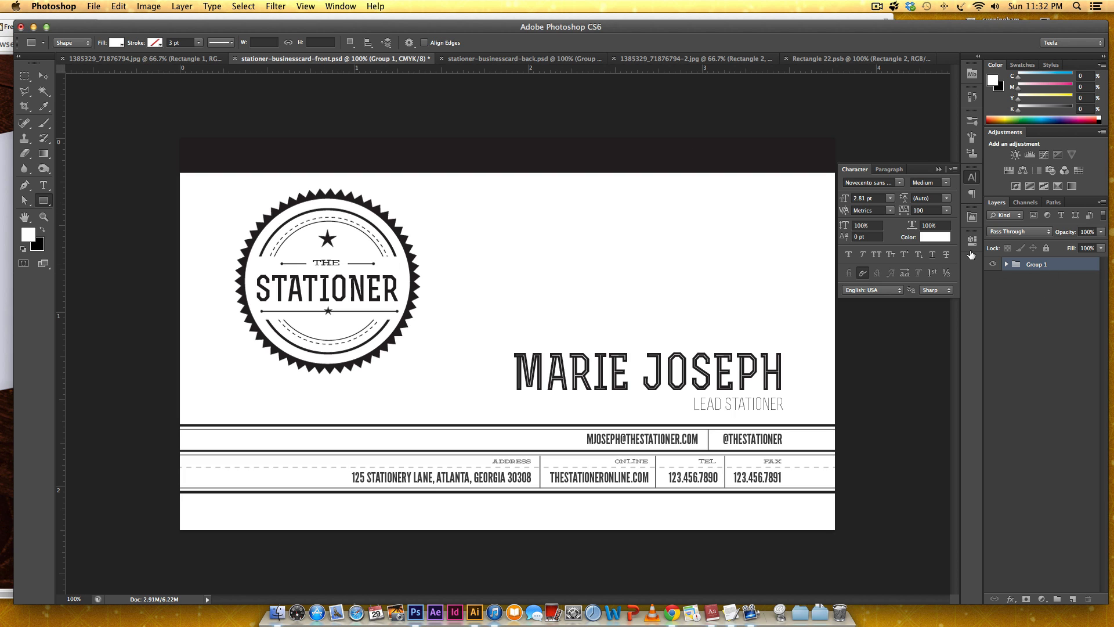
Select the Move tool and switch to another open document tab
click(23, 76)
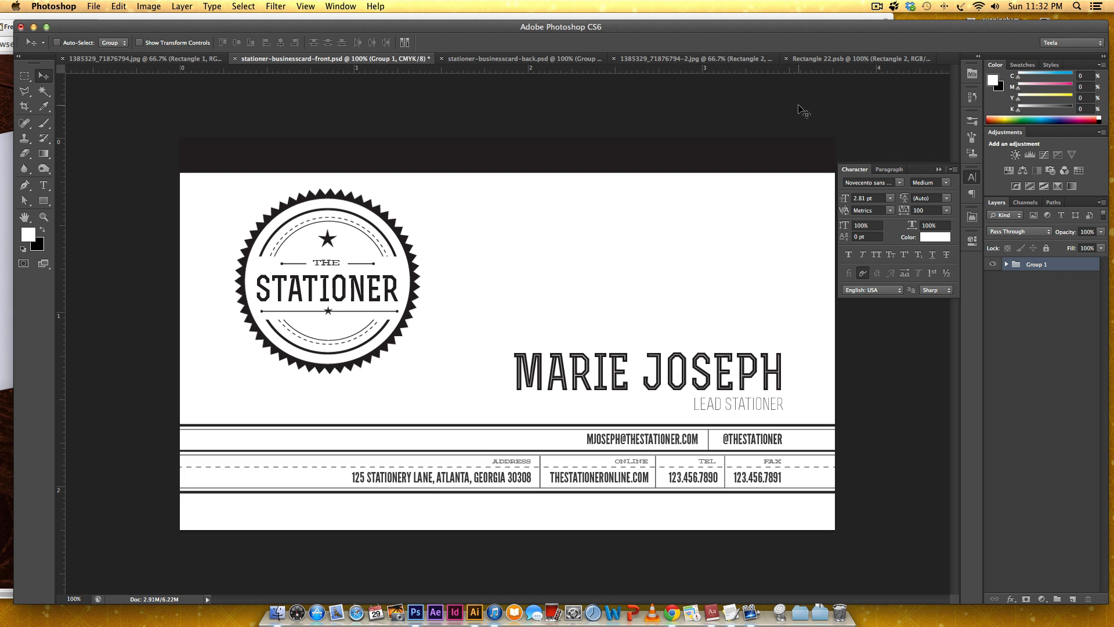
click(857, 58)
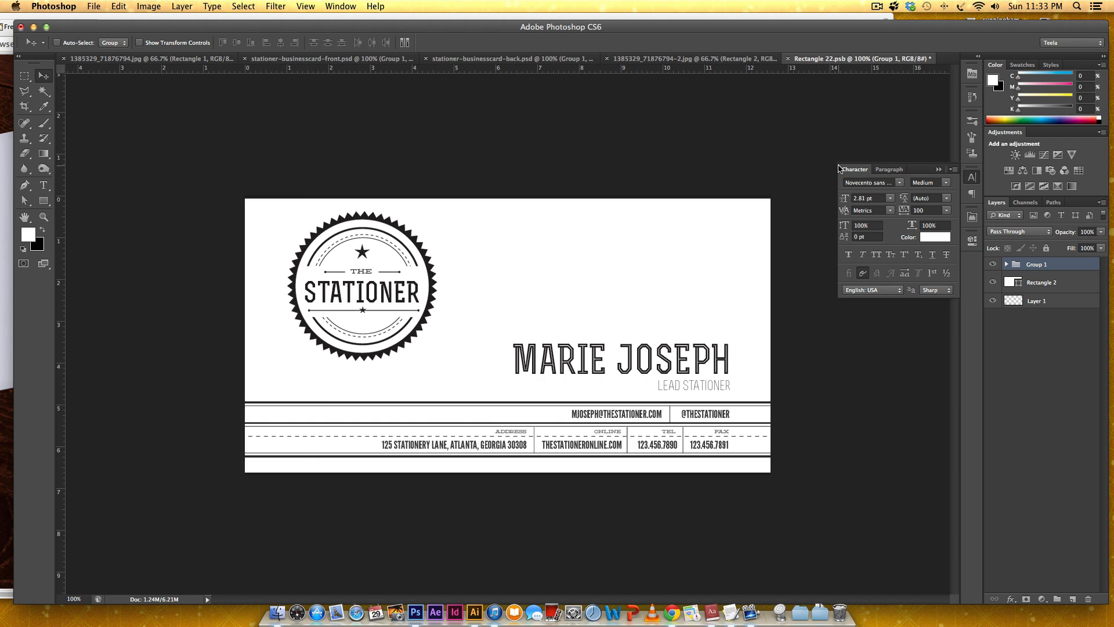
mouse_move(667, 181)
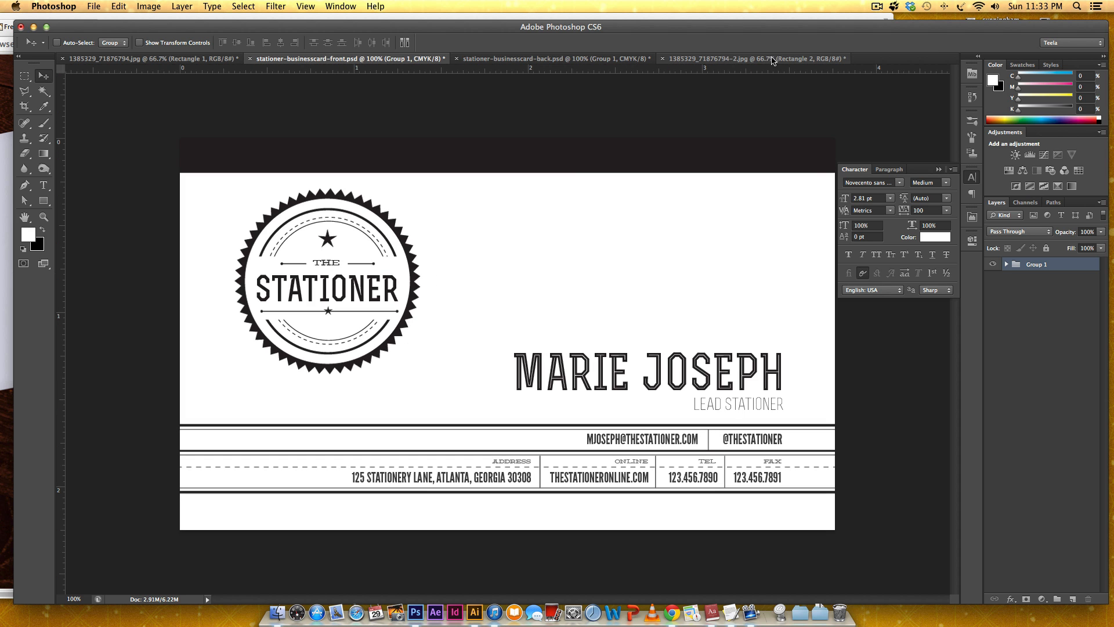
Return to the mockup, reopen Rectangle 2's contents and adjust the white card base layer
click(738, 58)
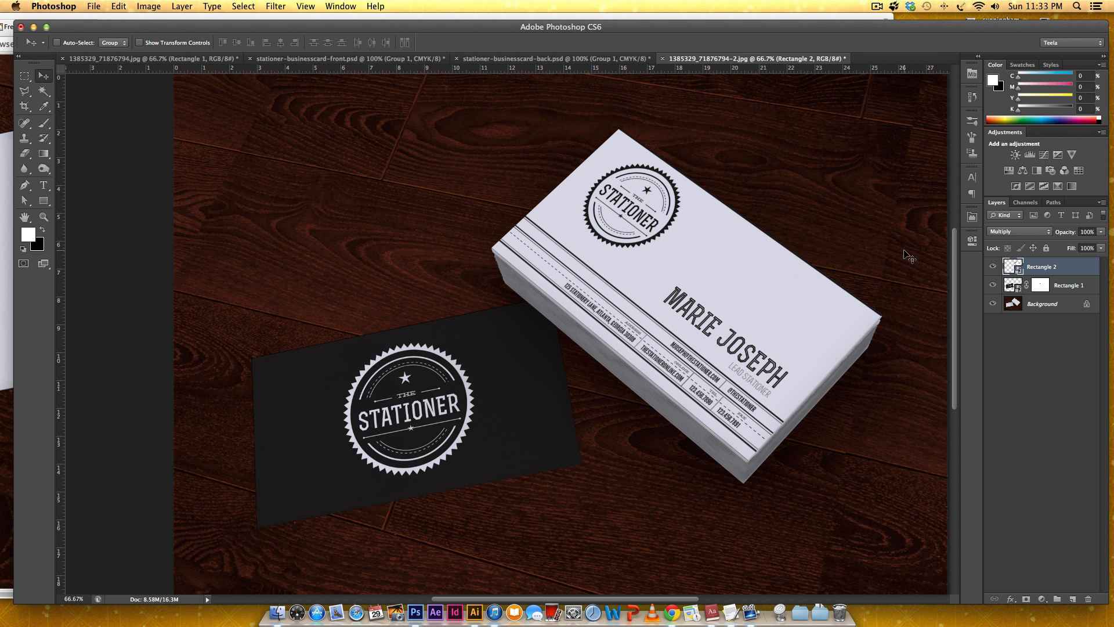
mouse_move(642, 139)
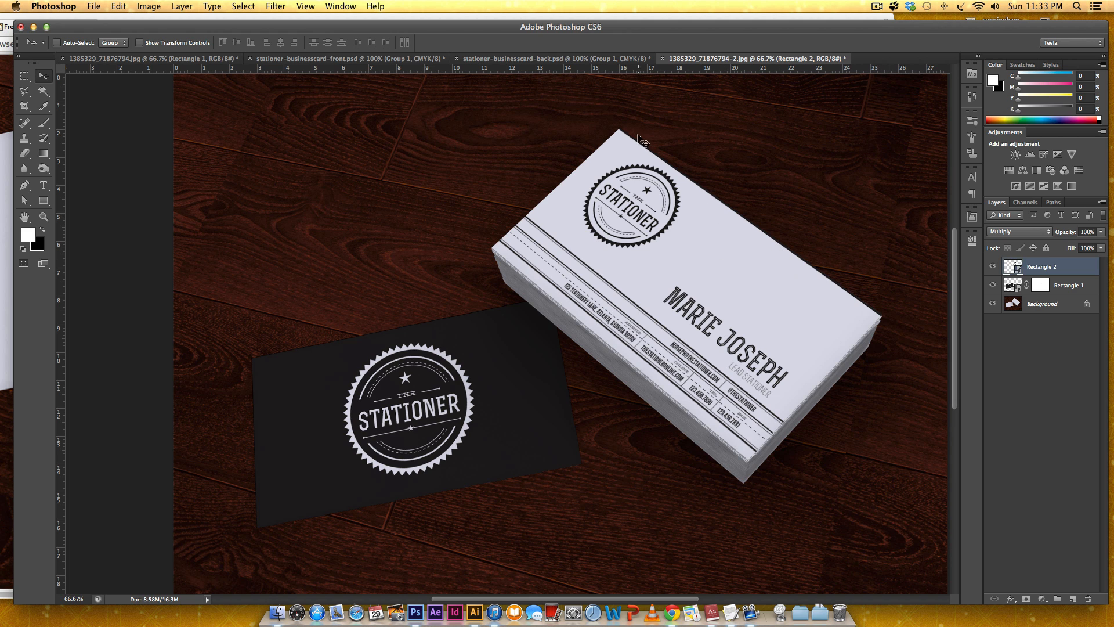
mouse_move(721, 224)
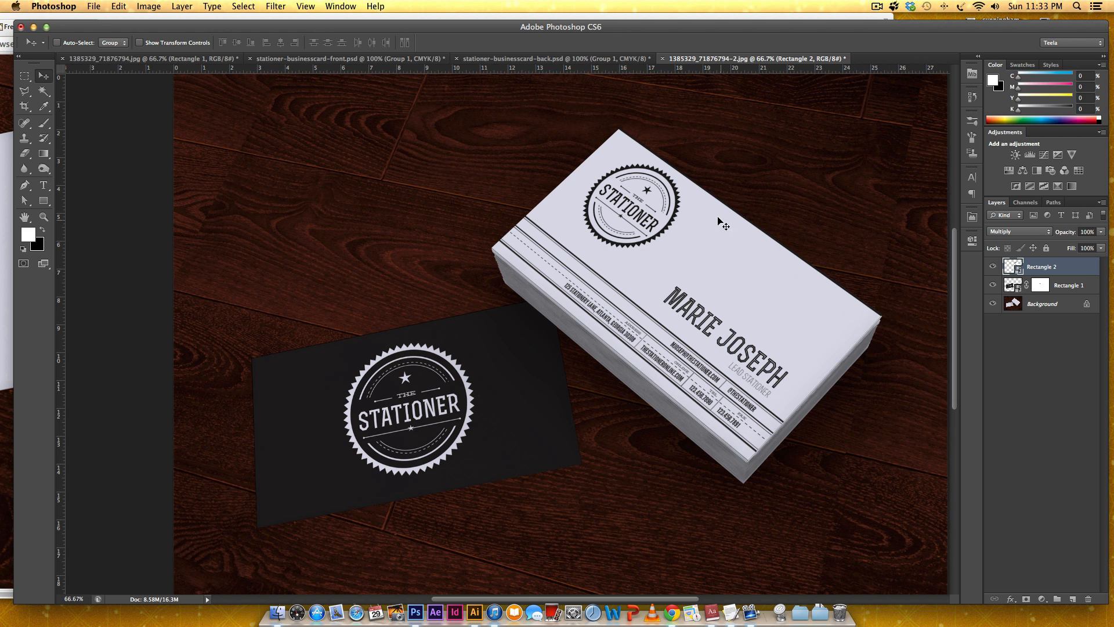
mouse_move(812, 321)
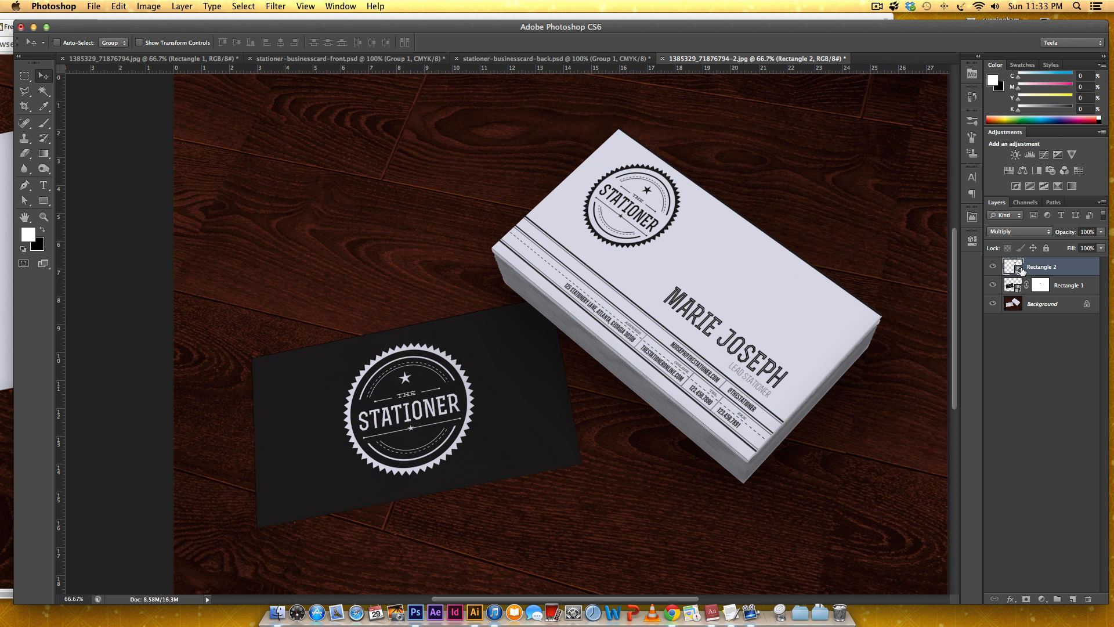
double_click(1012, 267)
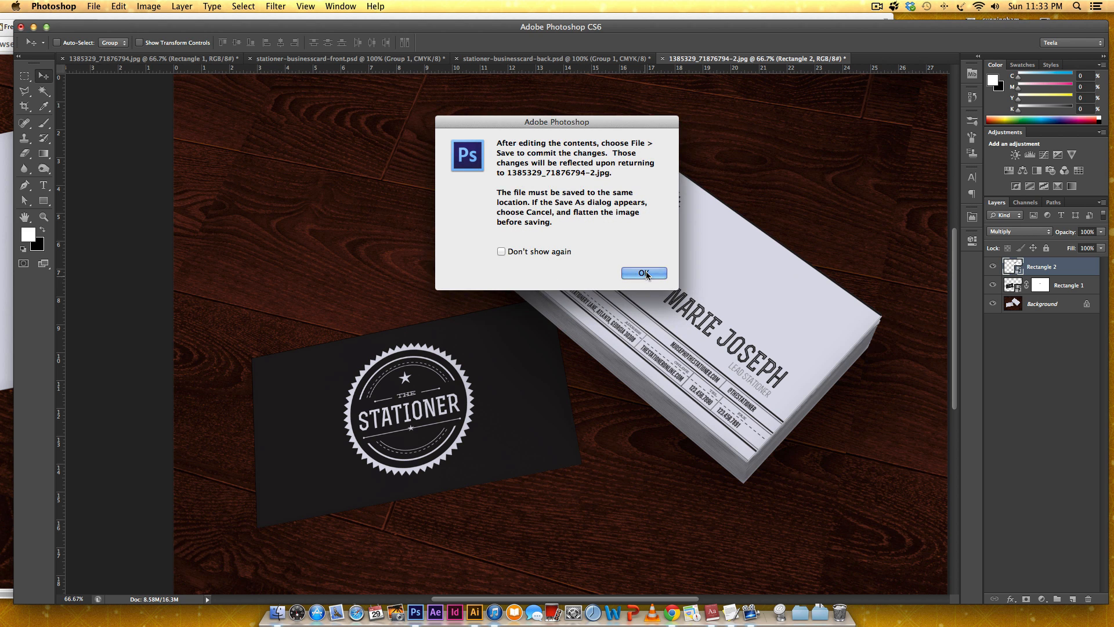
click(642, 273)
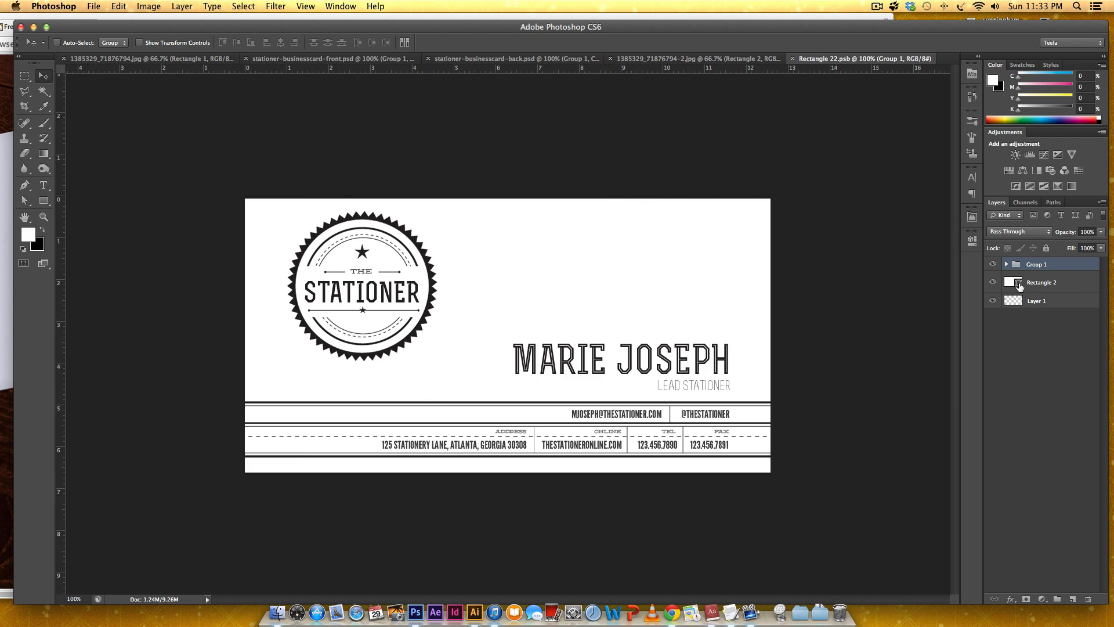
click(1037, 263)
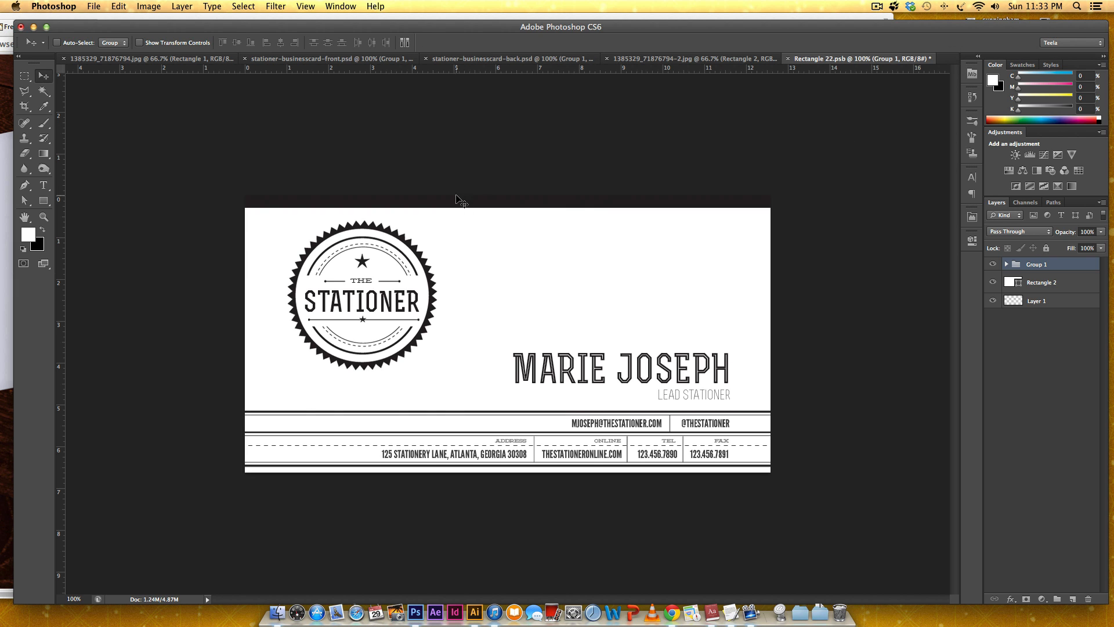
mouse_move(800, 107)
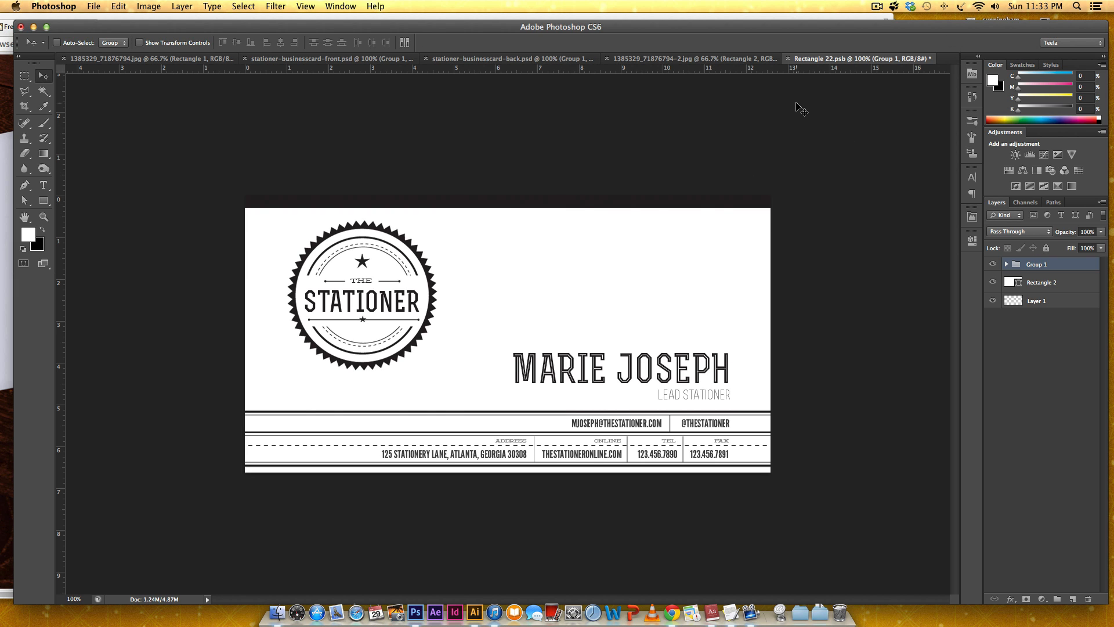
click(737, 58)
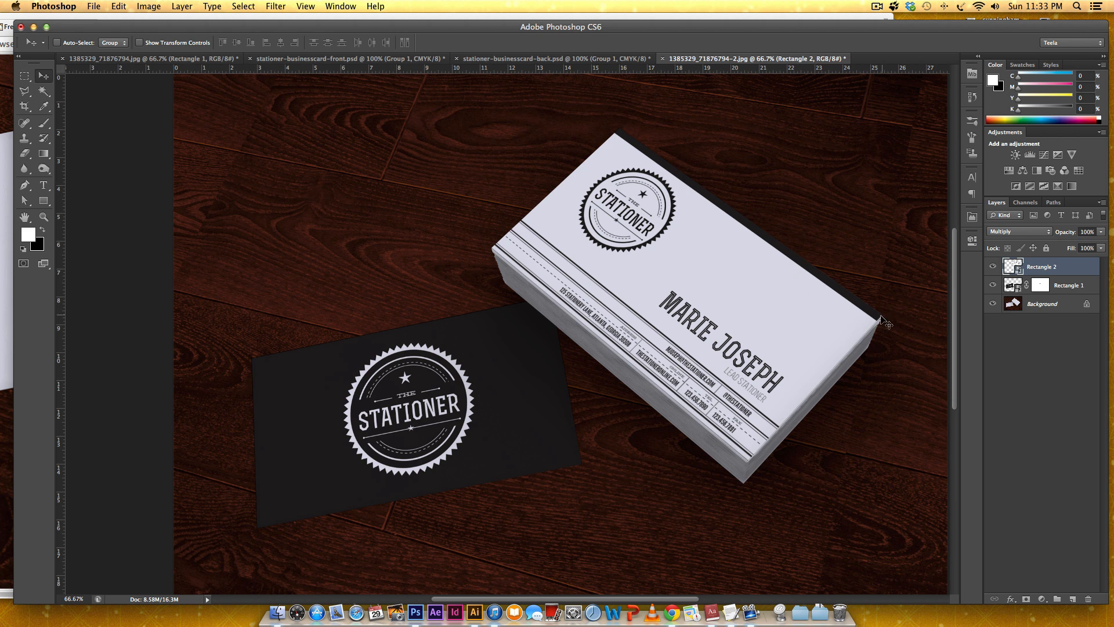
mouse_move(336, 398)
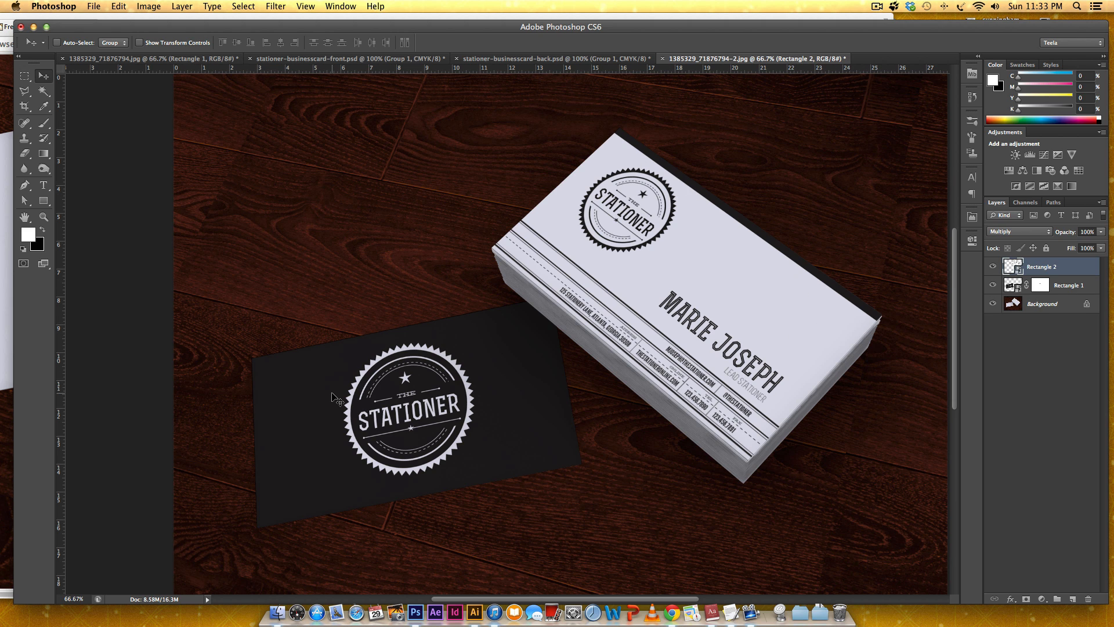
mouse_move(946, 267)
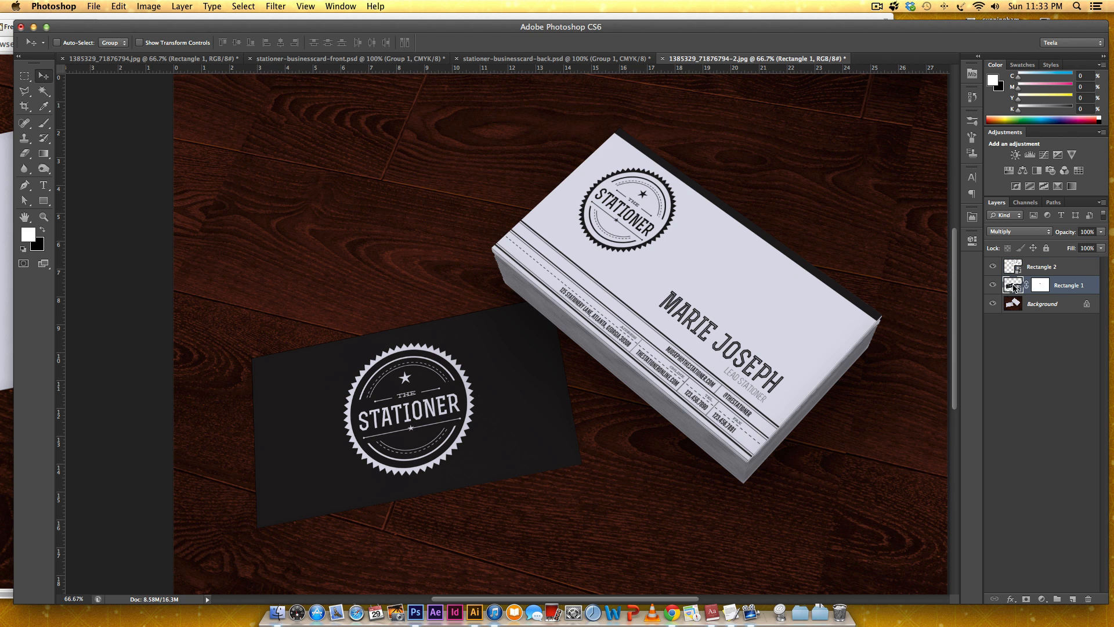
In Rectangle 1's contents, pick bright blue #3798fb as the back card's background colour
double_click(1012, 285)
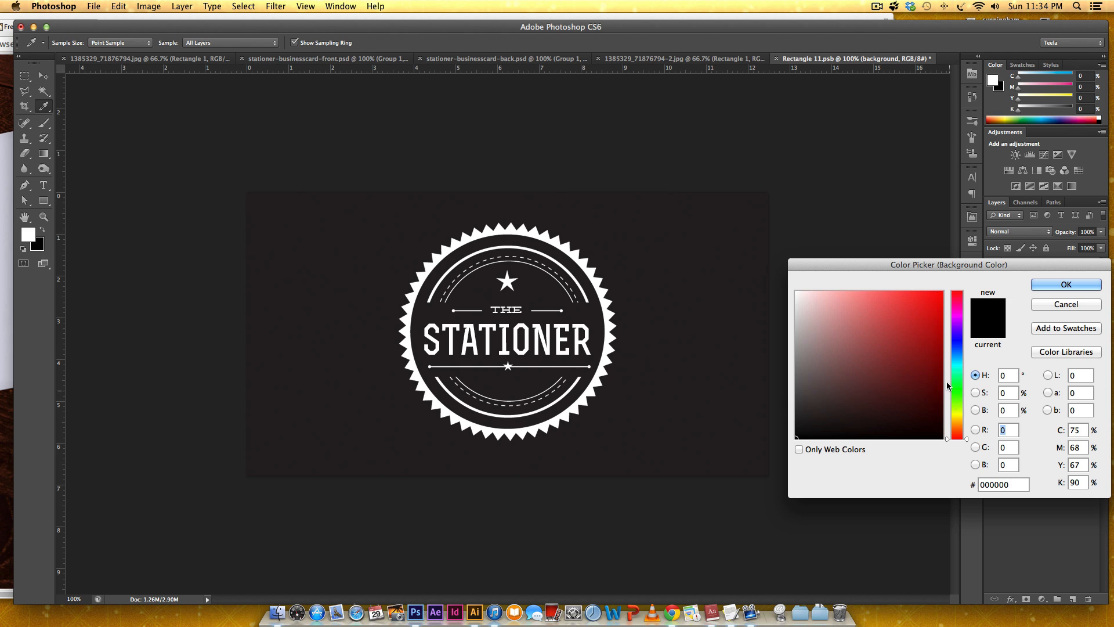
click(955, 351)
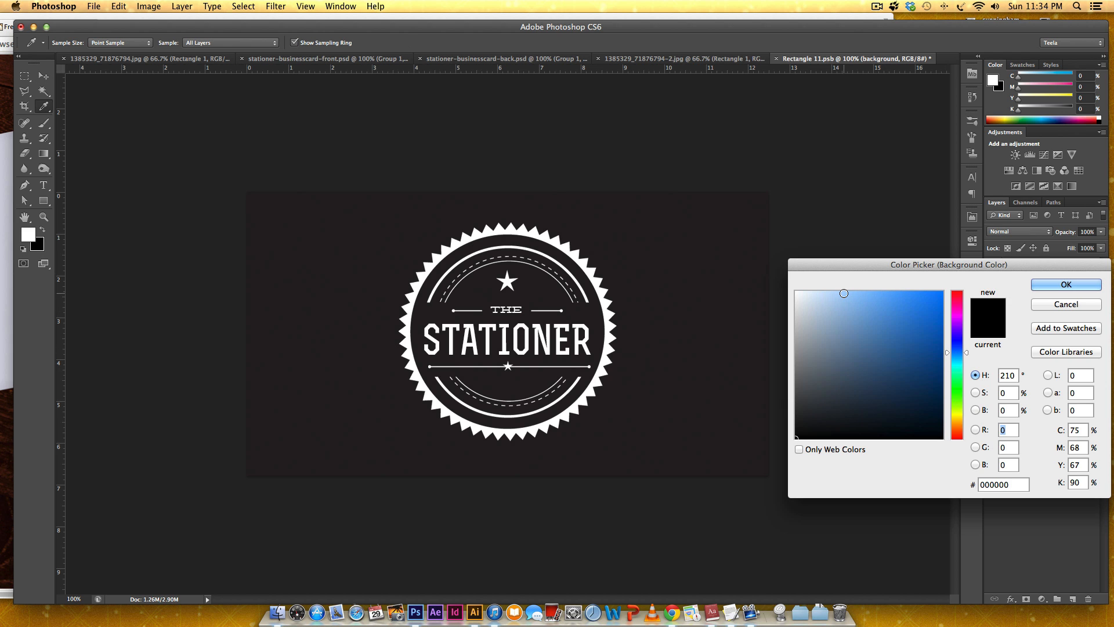
click(887, 292)
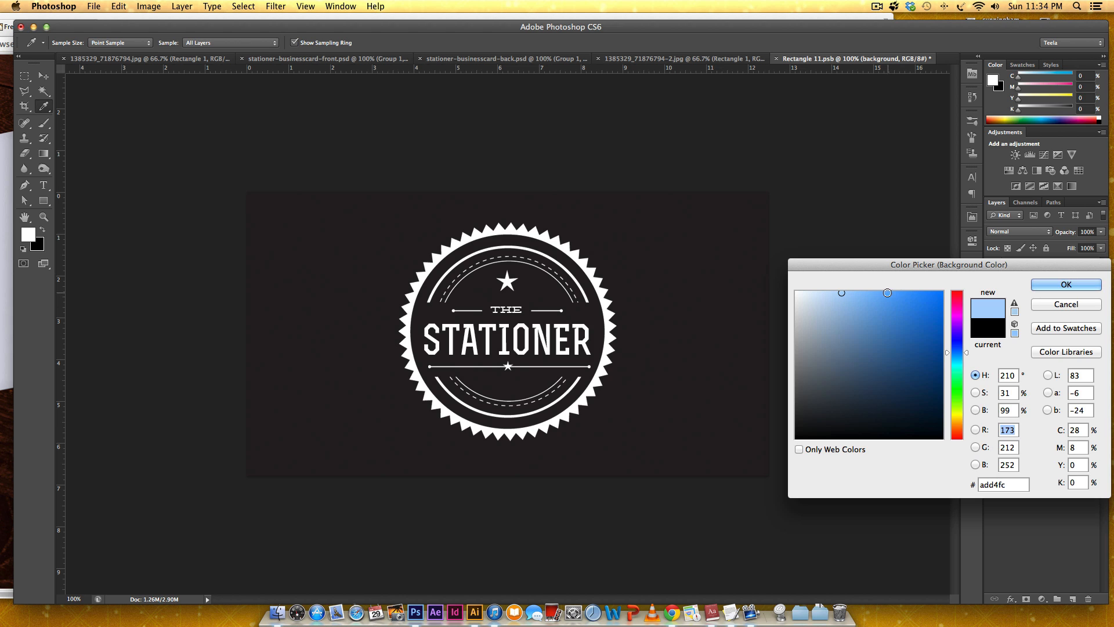
click(912, 294)
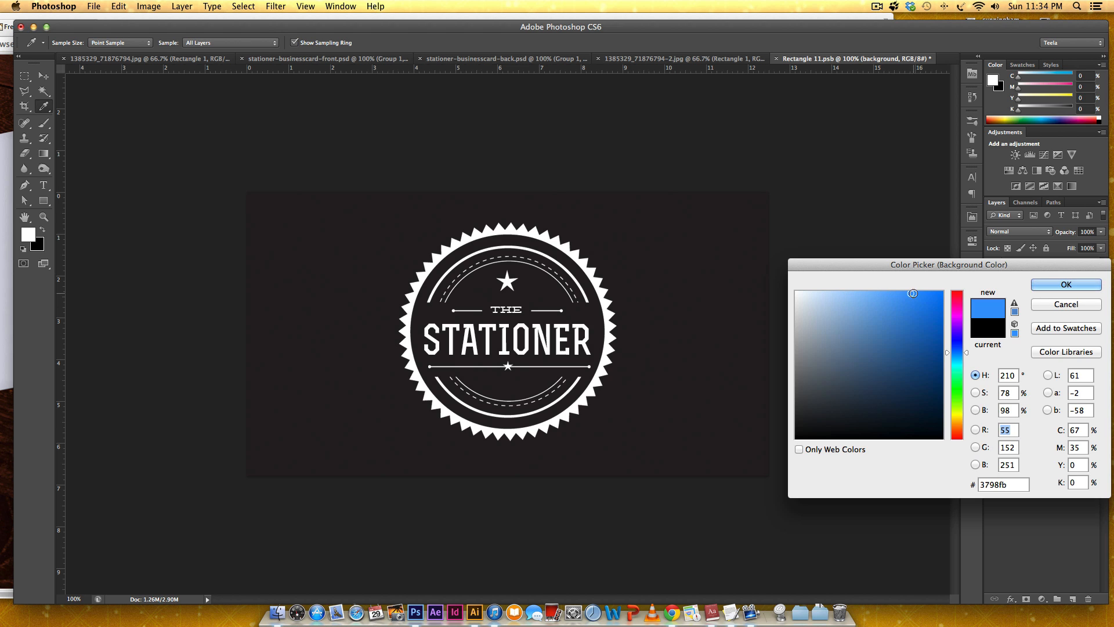
click(1065, 284)
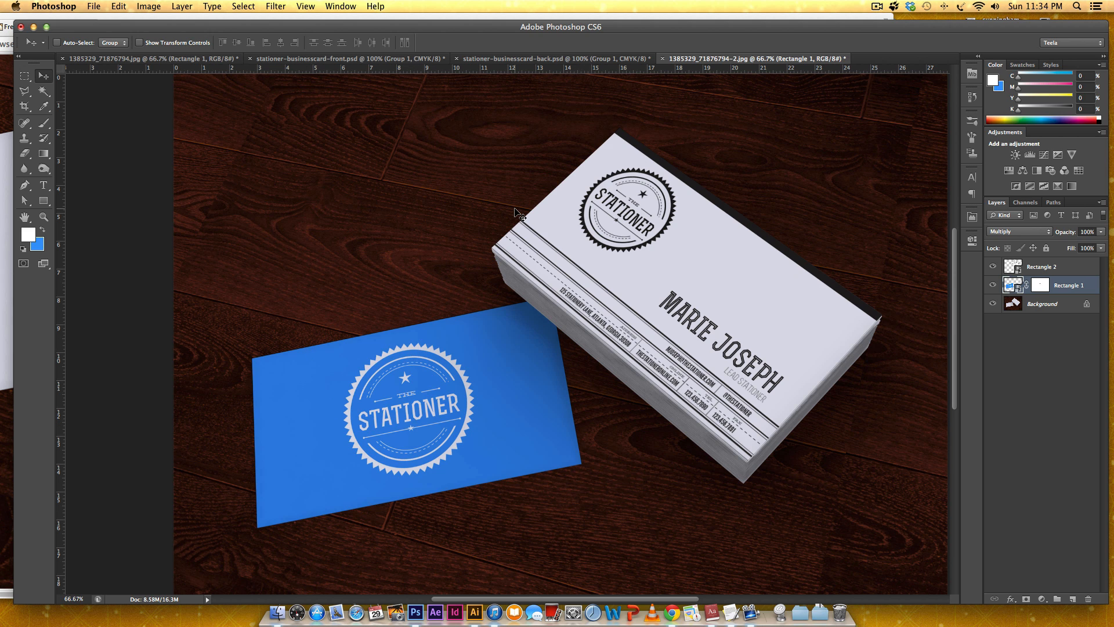
mouse_move(661, 247)
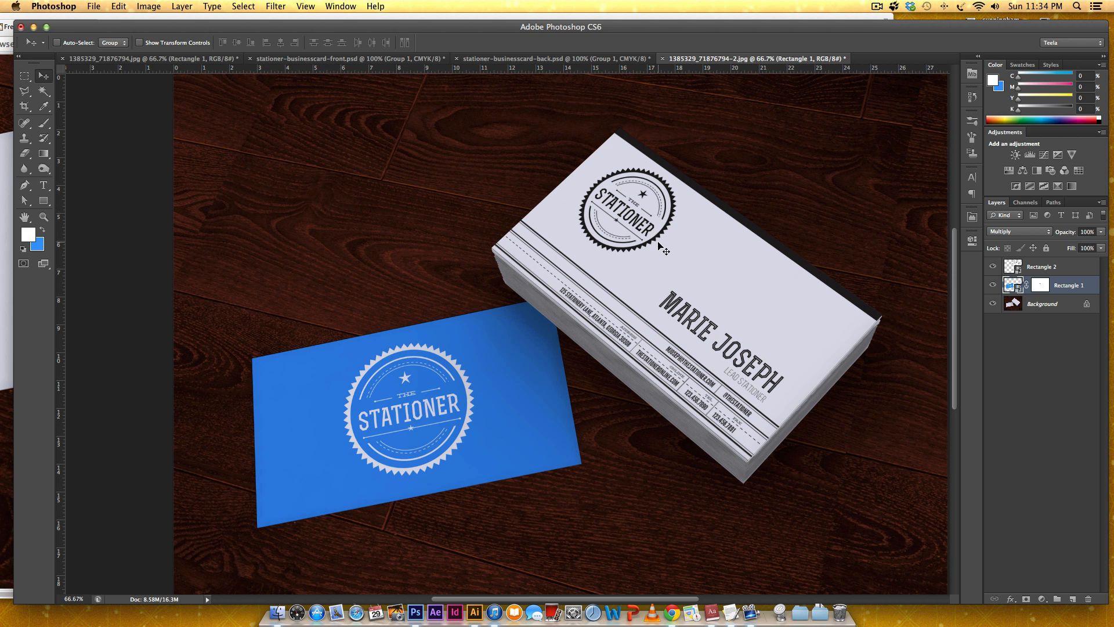
mouse_move(599, 205)
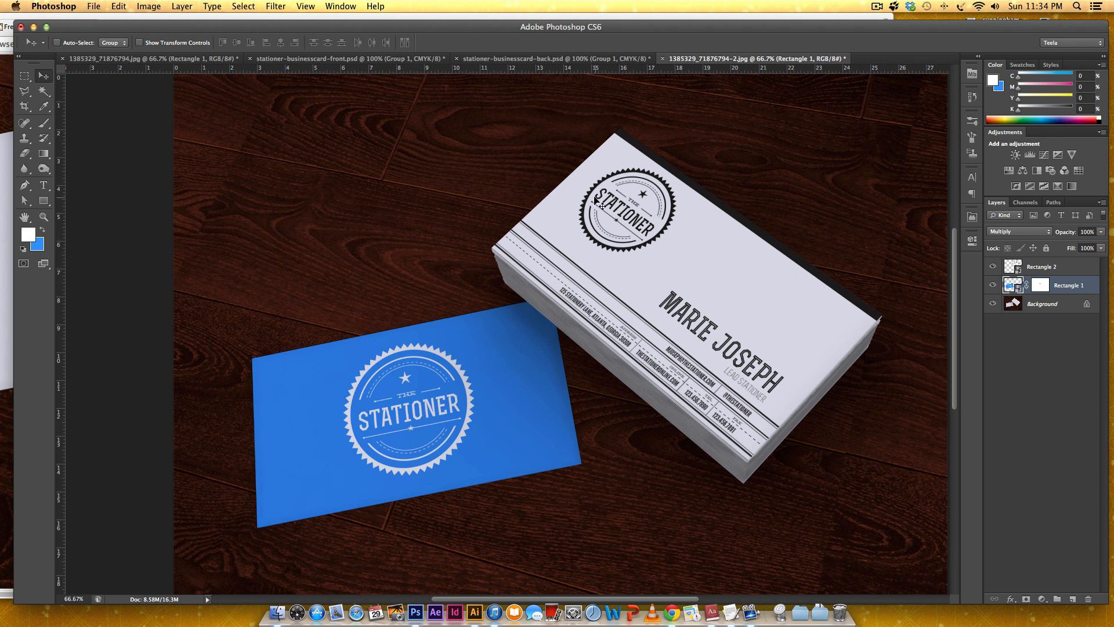
mouse_move(686, 272)
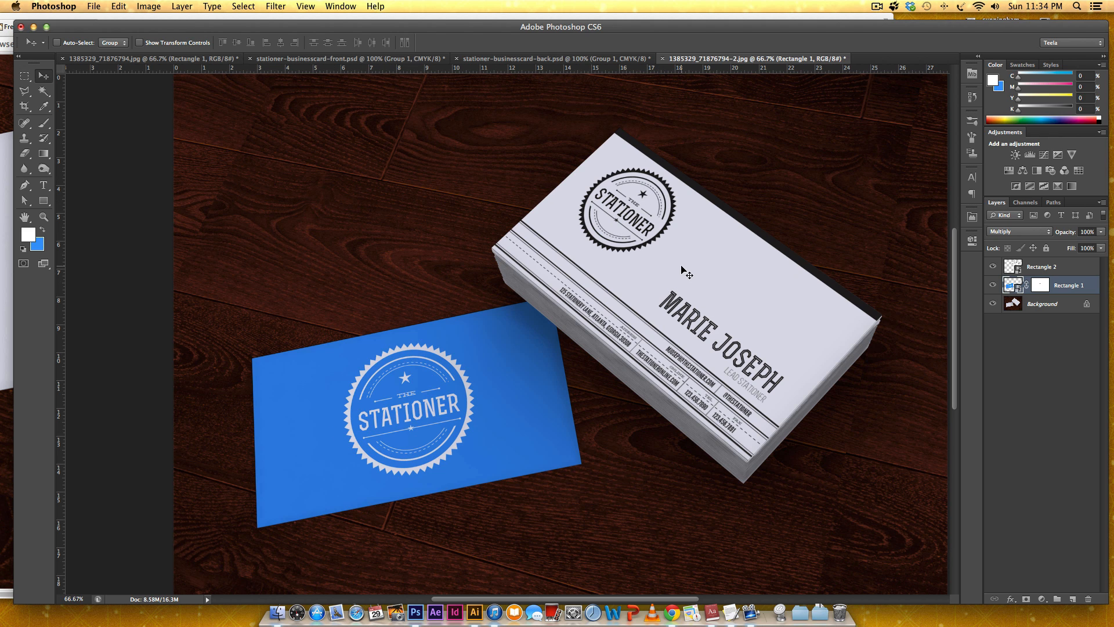